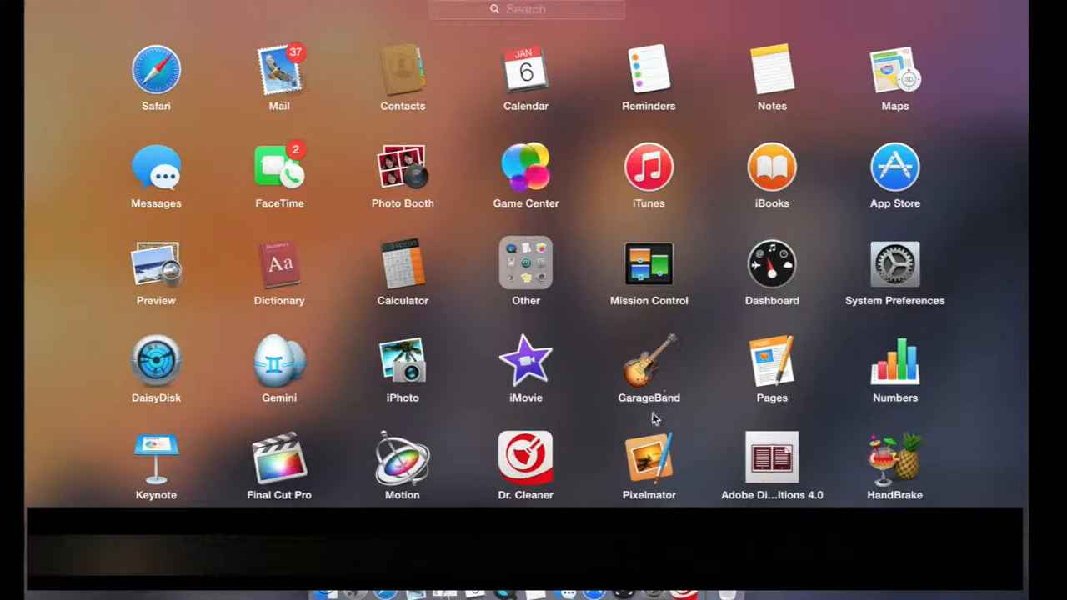
Close the black-and-white sisters.pxm document, choosing Delete instead of saving.
{"action": "left_click", "coordinate": [648, 457]}
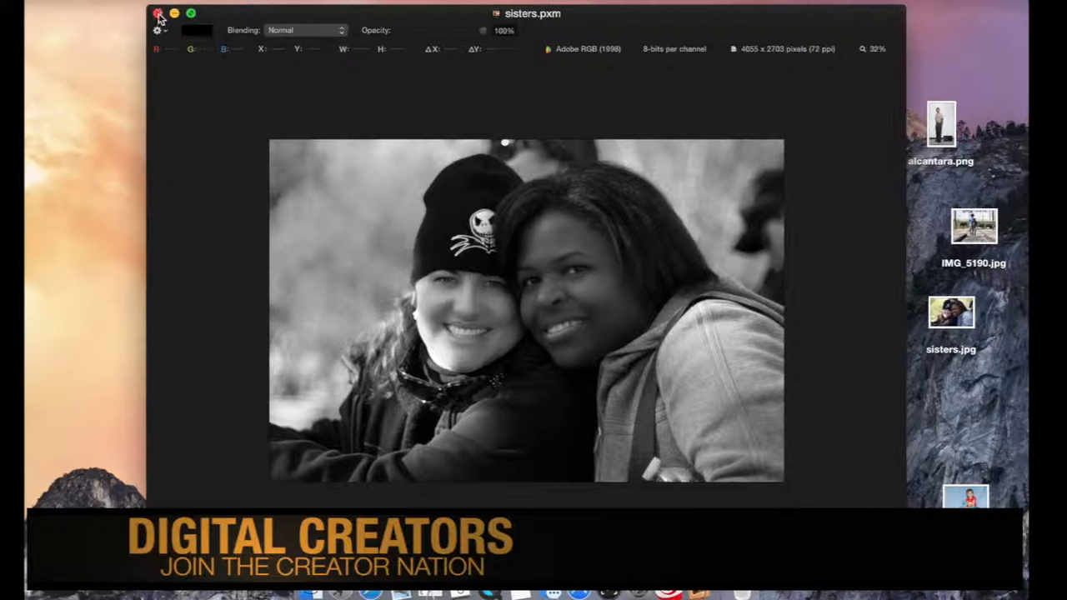
{"action": "left_click", "coordinate": [158, 14]}
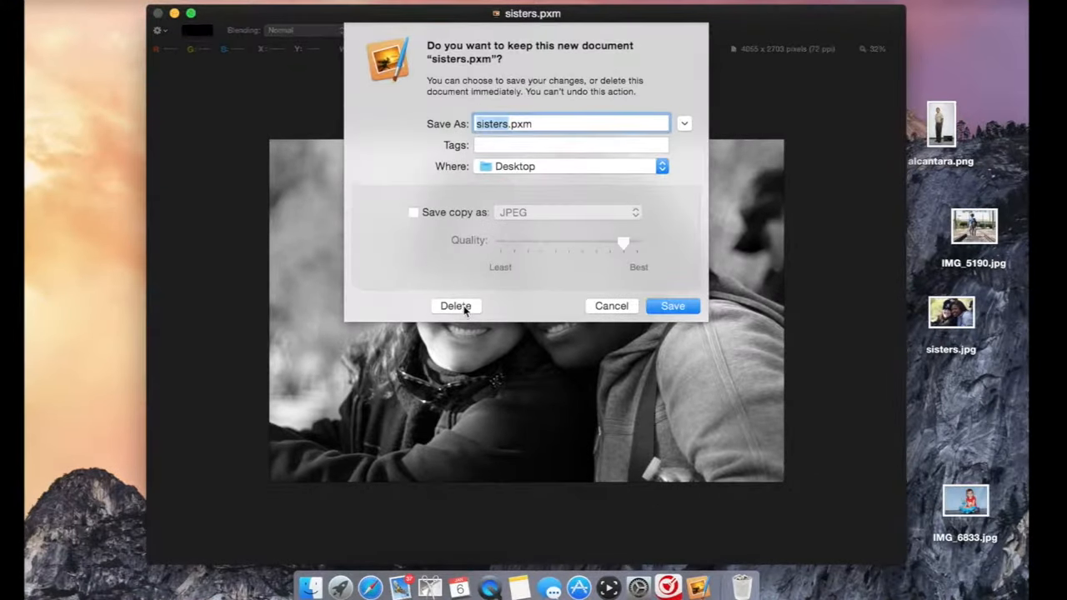
{"action": "left_click", "coordinate": [455, 306]}
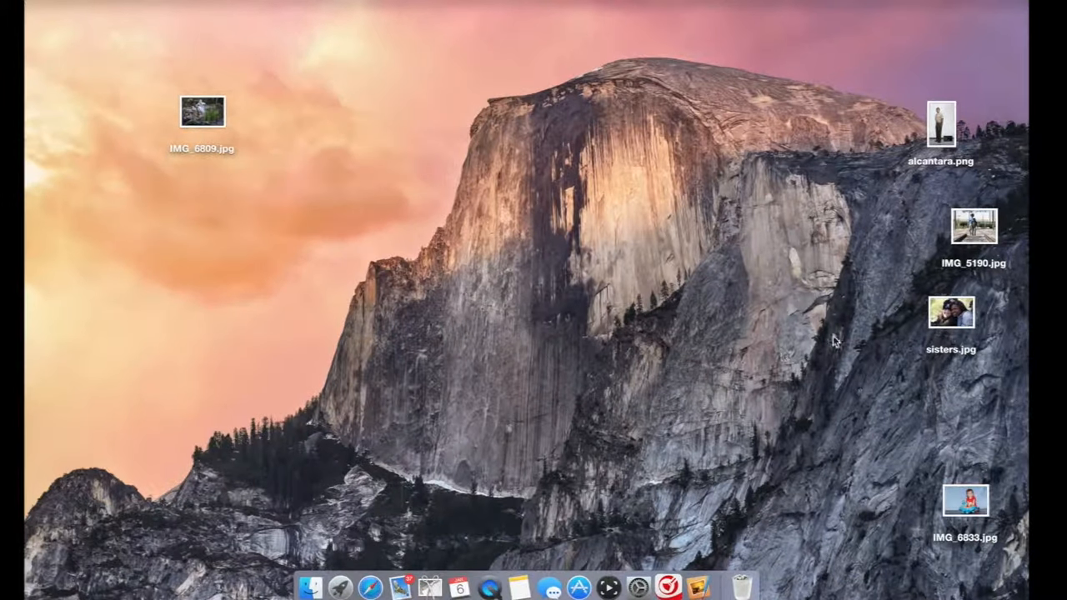
Open the desktop photo sisters.jpg with Pixelmator.app from its context menu.
{"action": "left_click", "coordinate": [951, 315]}
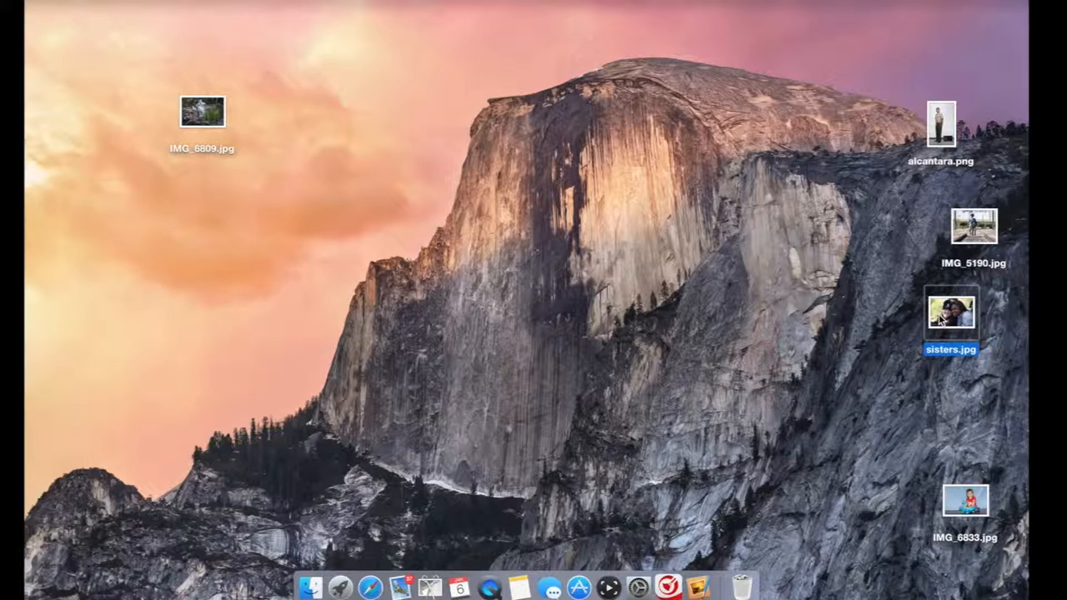
{"action": "right_click", "coordinate": [951, 312]}
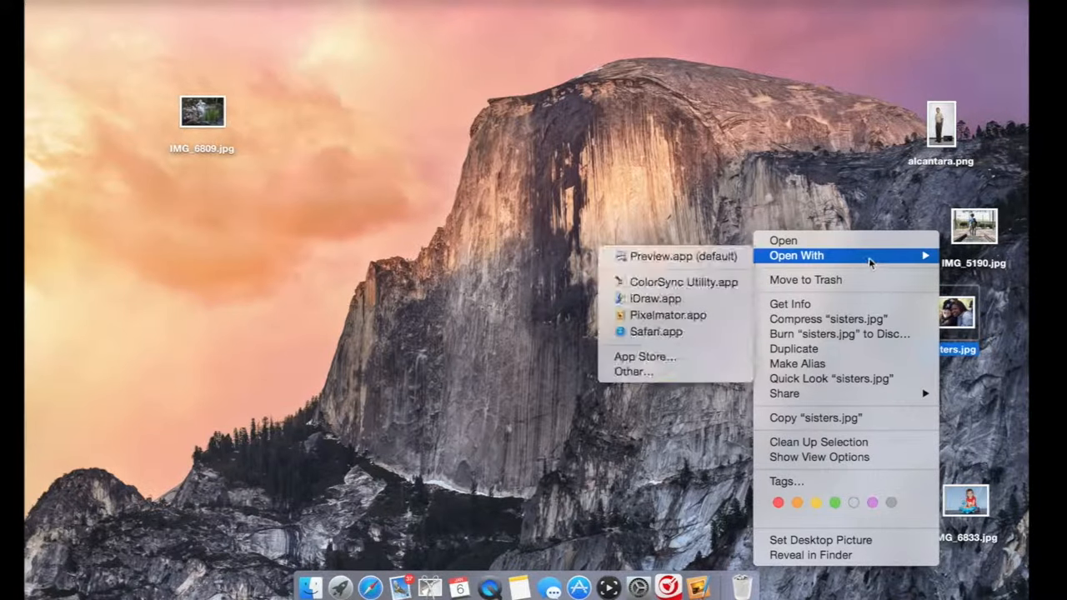
{"action": "mouse_move", "coordinate": [667, 315]}
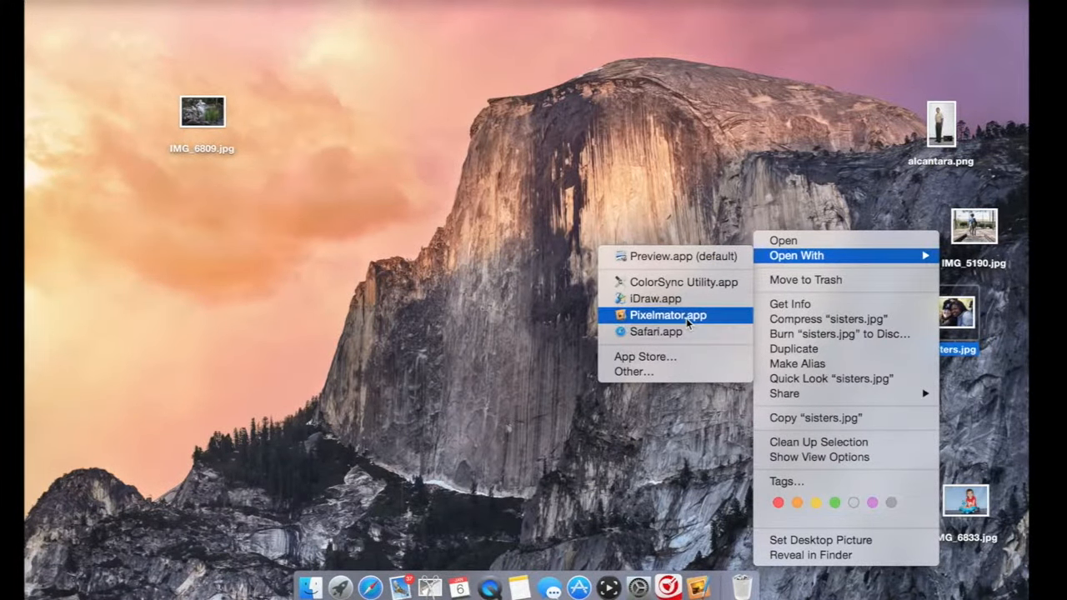
{"action": "left_click", "coordinate": [668, 315]}
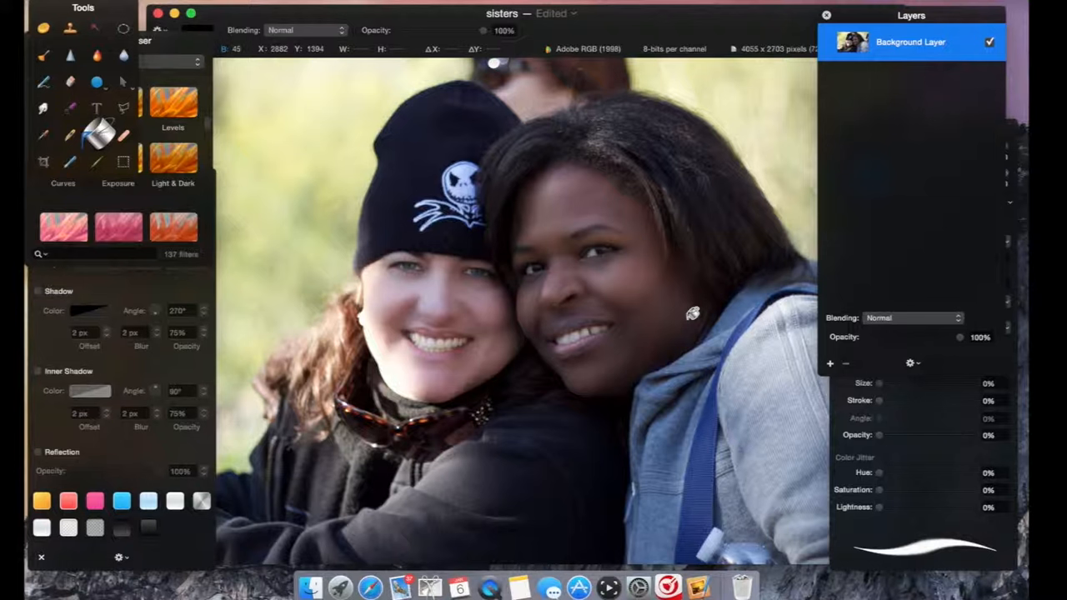
{"action": "mouse_move", "coordinate": [592, 279]}
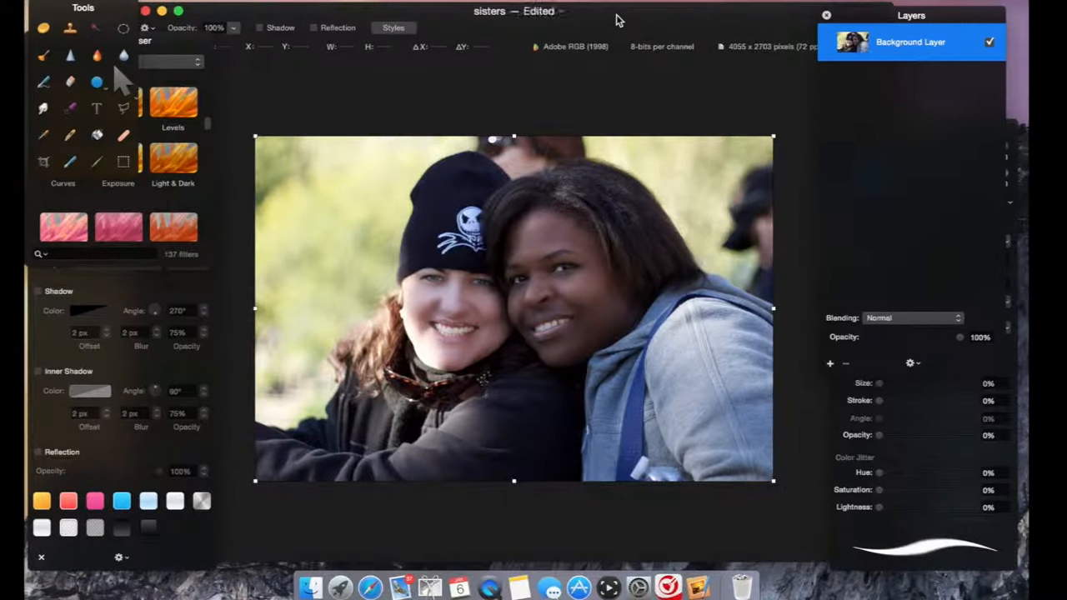
{"action": "mouse_move", "coordinate": [607, 14]}
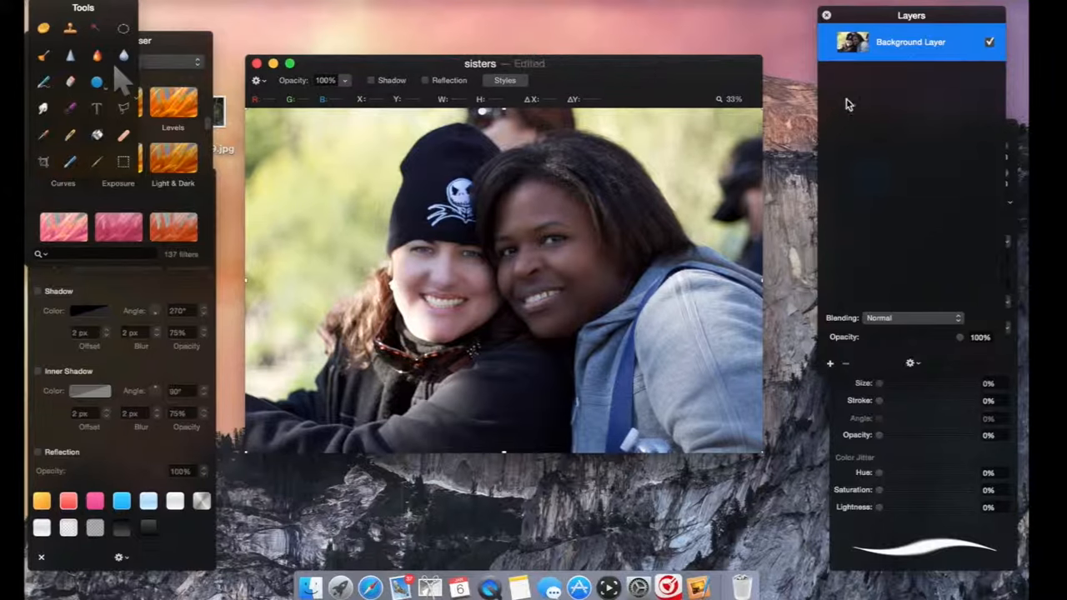
{"action": "mouse_move", "coordinate": [904, 58]}
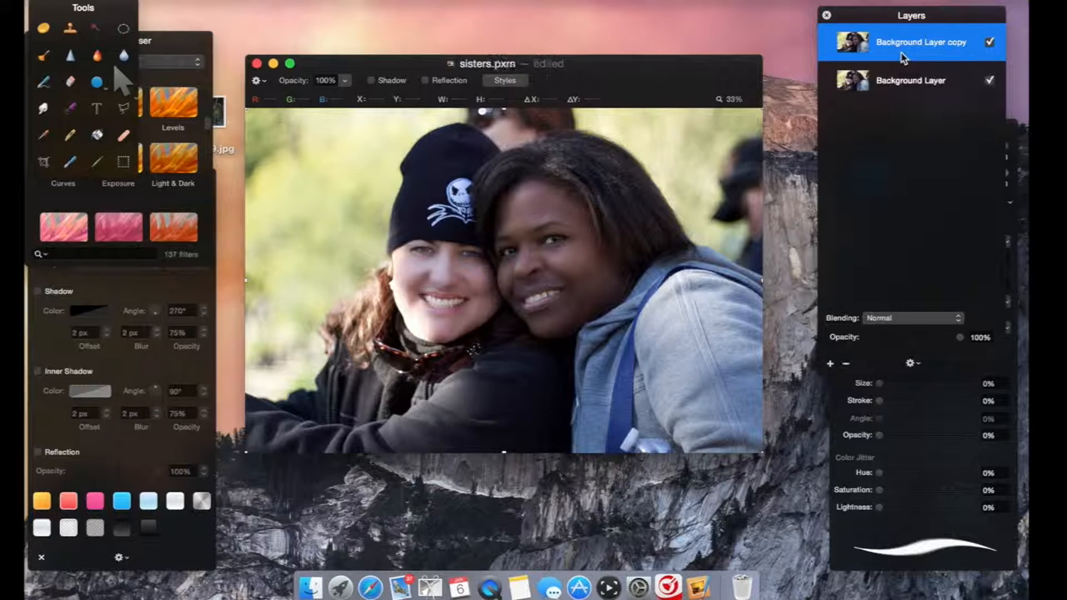
Hide the original Background Layer and make the Background Layer copy active.
{"action": "left_click", "coordinate": [911, 80]}
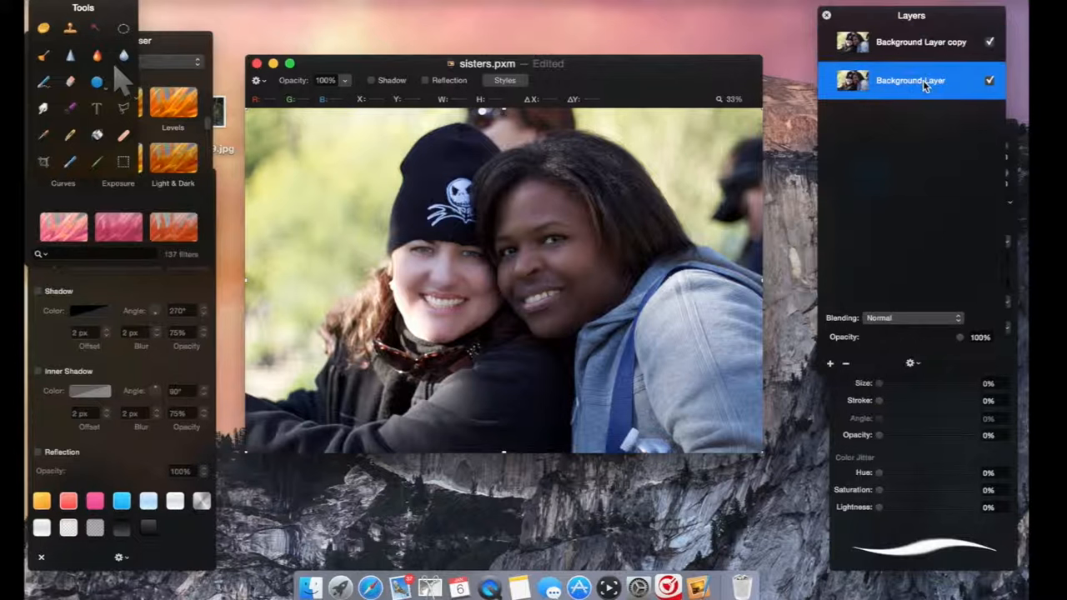
{"action": "left_click", "coordinate": [990, 80]}
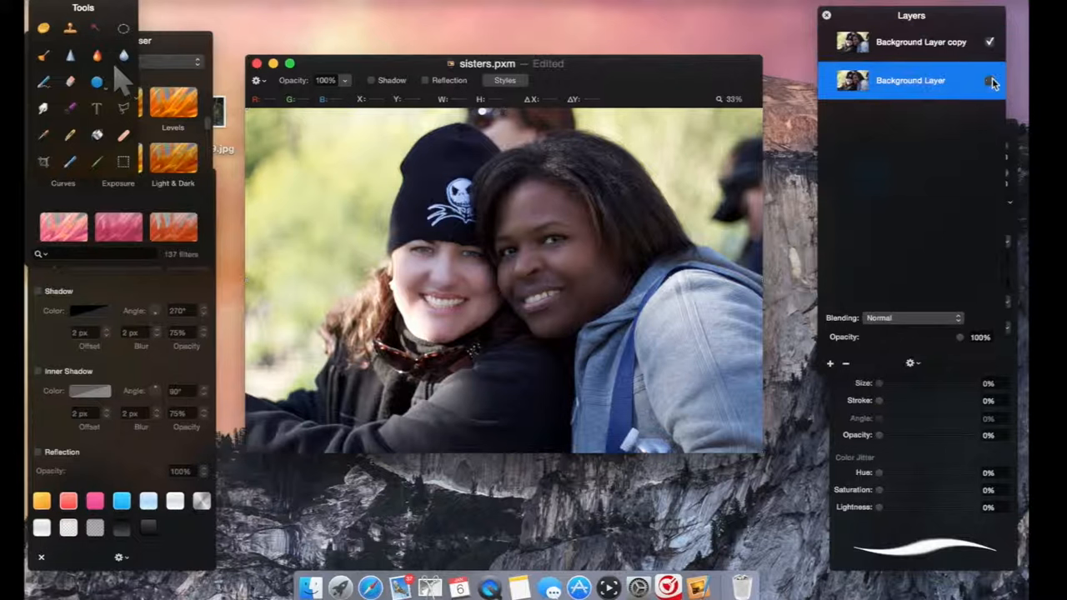
{"action": "left_click", "coordinate": [990, 81]}
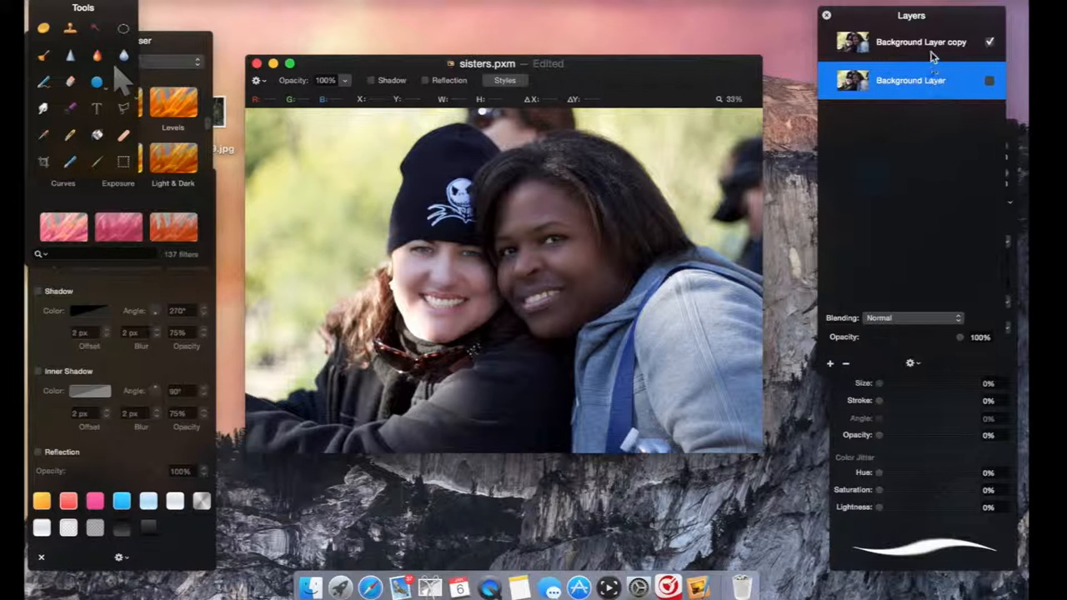
{"action": "mouse_move", "coordinate": [750, 118]}
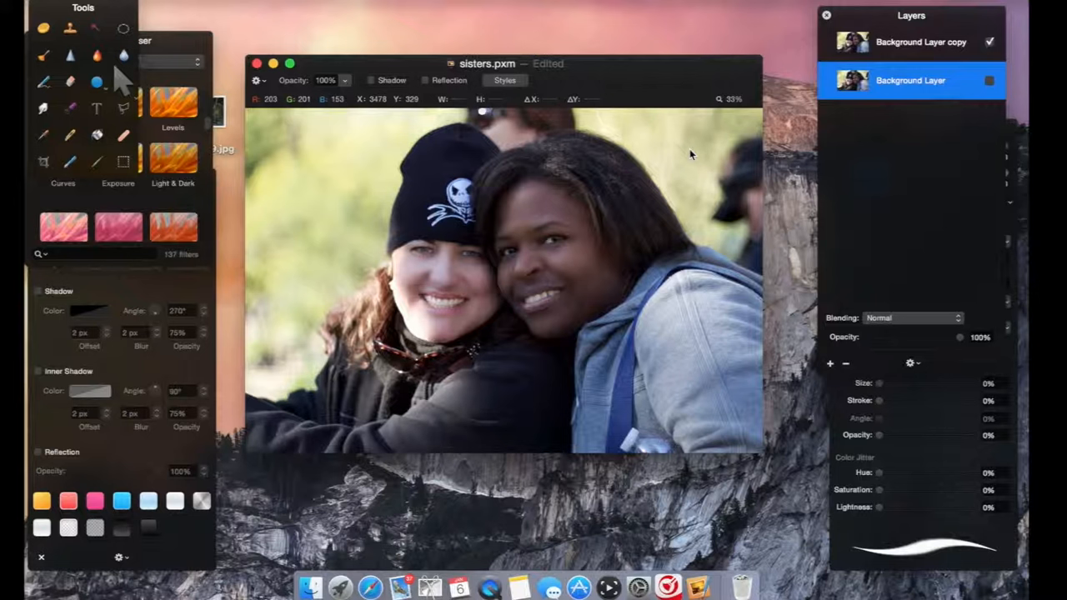
{"action": "mouse_move", "coordinate": [537, 164]}
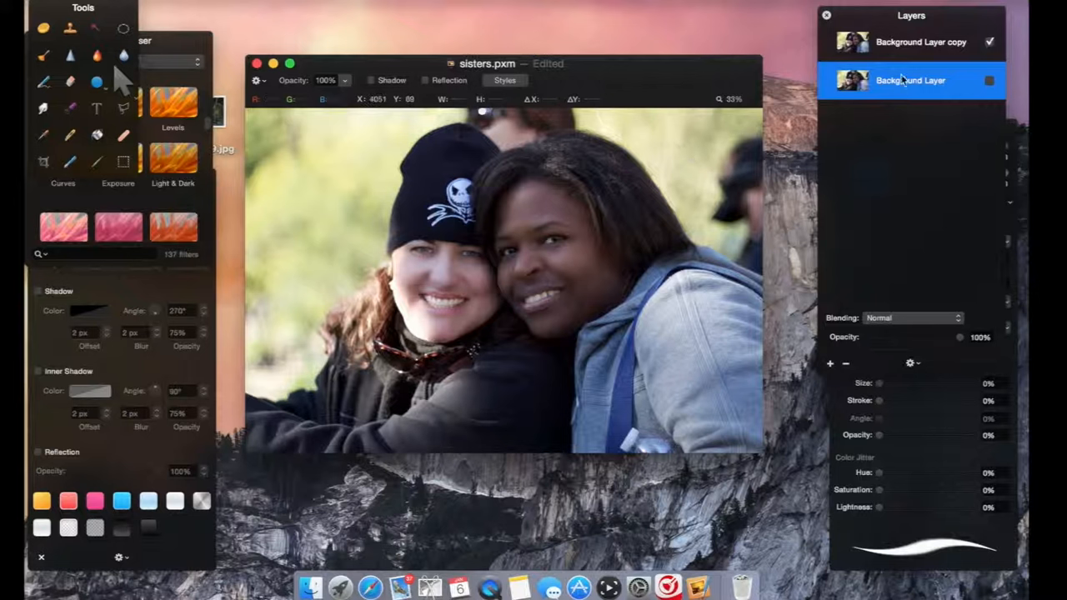
{"action": "left_click", "coordinate": [911, 41]}
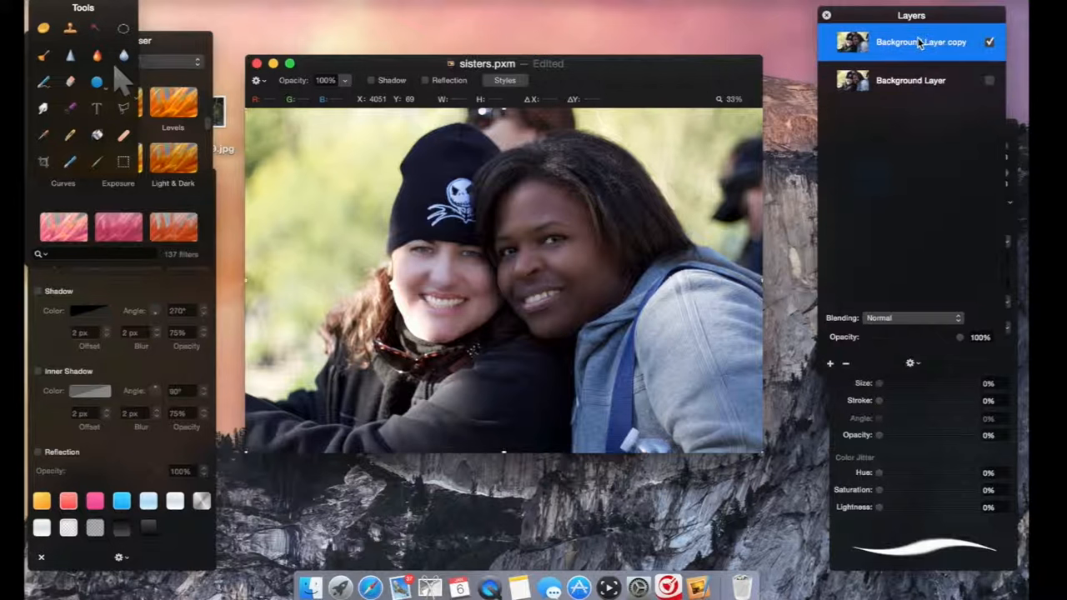
{"action": "mouse_move", "coordinate": [911, 68]}
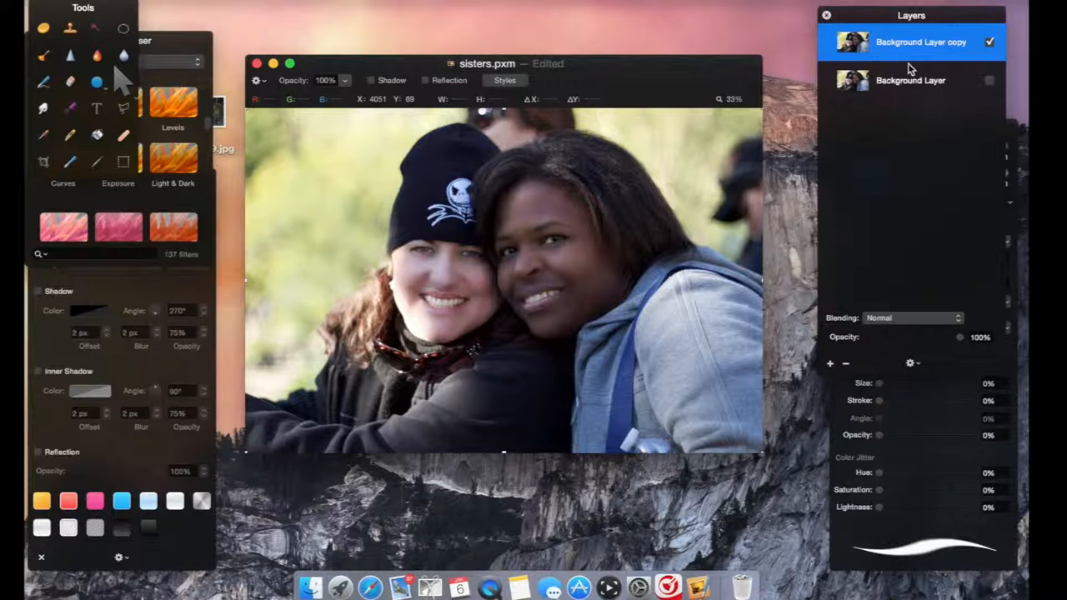
{"action": "mouse_move", "coordinate": [859, 310]}
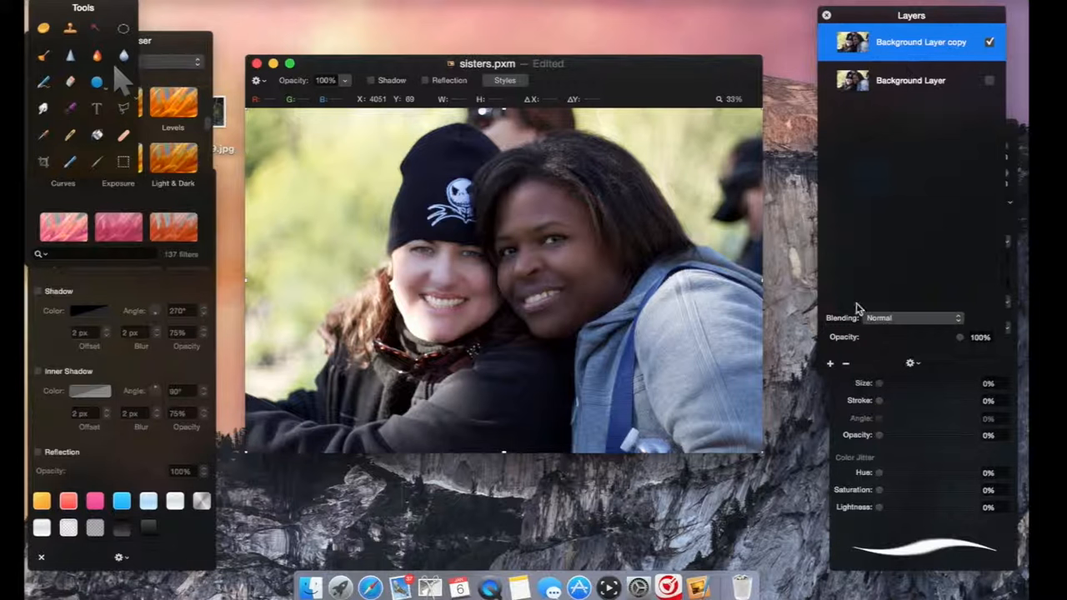
{"action": "mouse_move", "coordinate": [844, 304]}
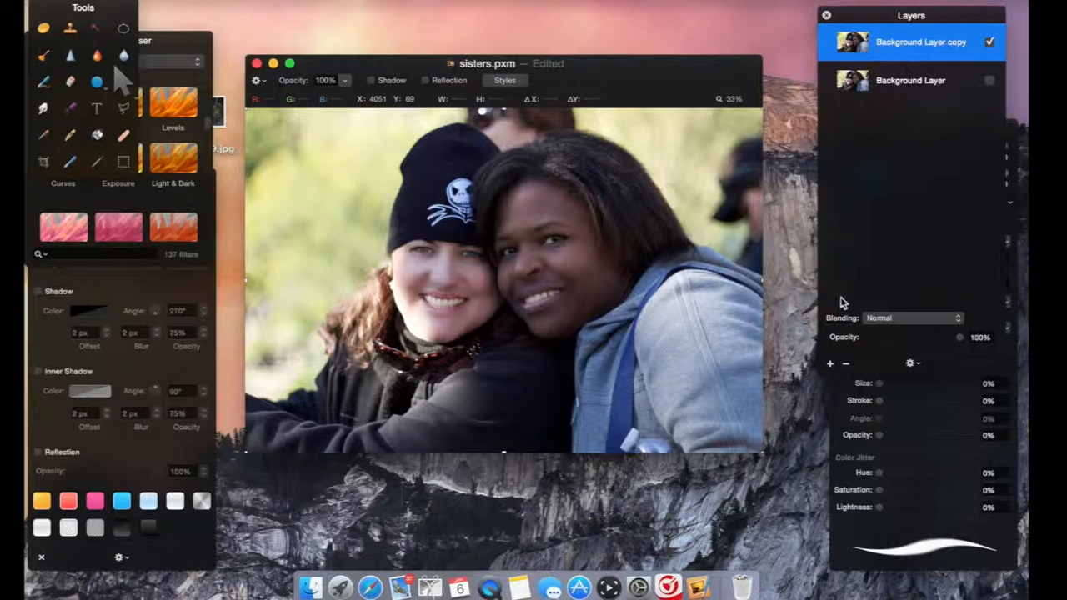
{"action": "mouse_move", "coordinate": [831, 366]}
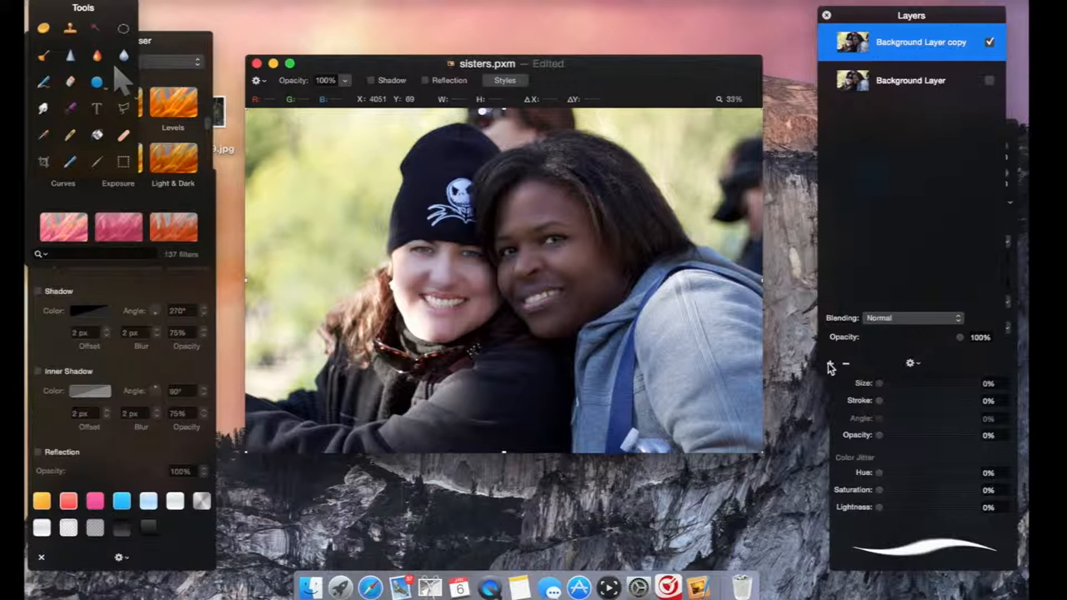
Add a new top layer, fill it black with the Paint Bucket, and set Blending to Color.
{"action": "left_click", "coordinate": [830, 362]}
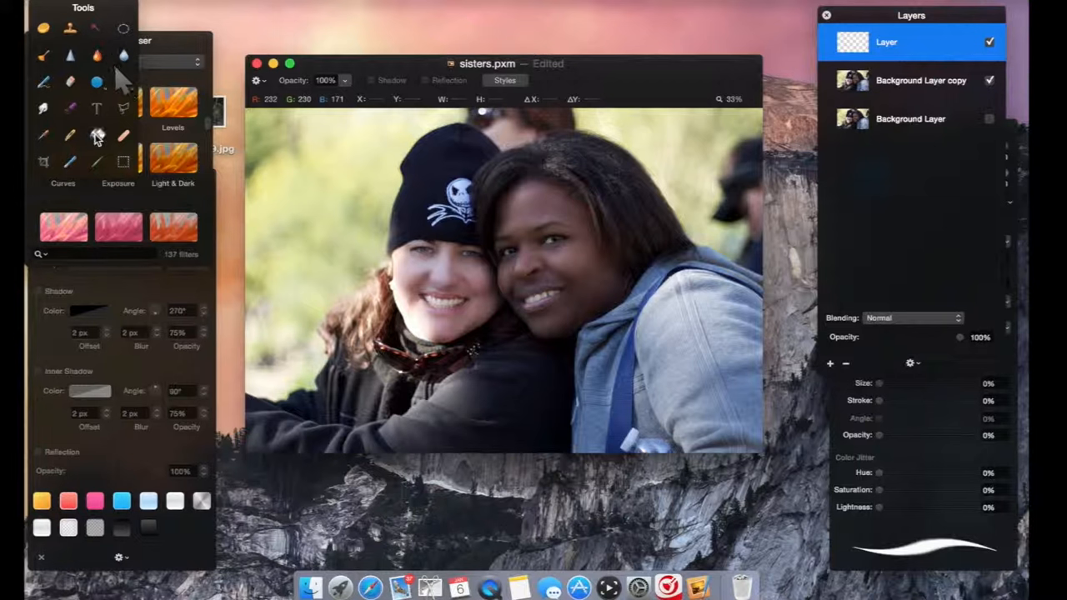
{"action": "left_click", "coordinate": [98, 132]}
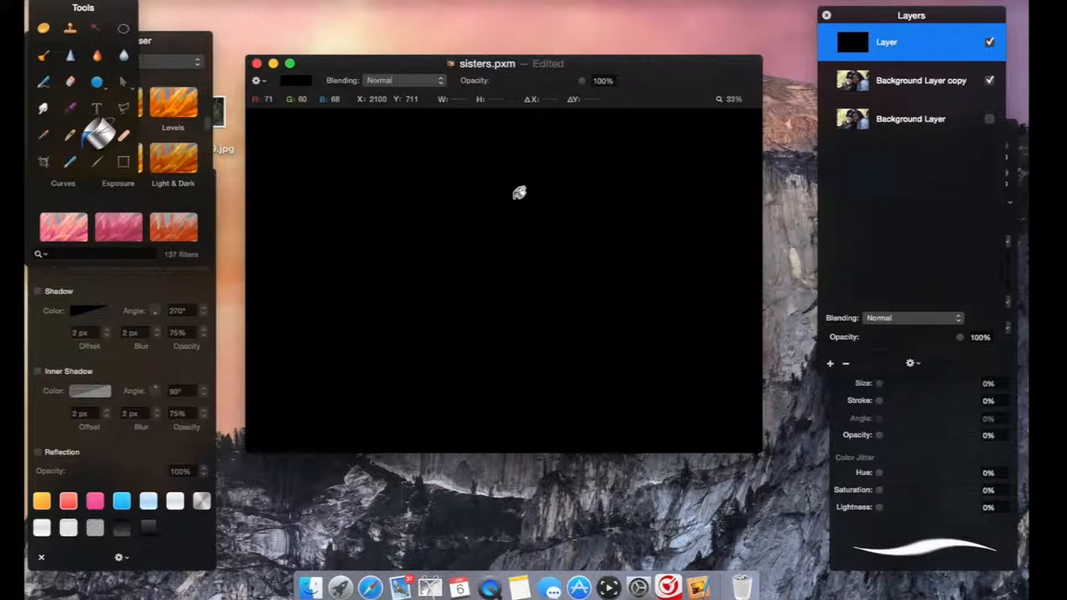
{"action": "mouse_move", "coordinate": [804, 37]}
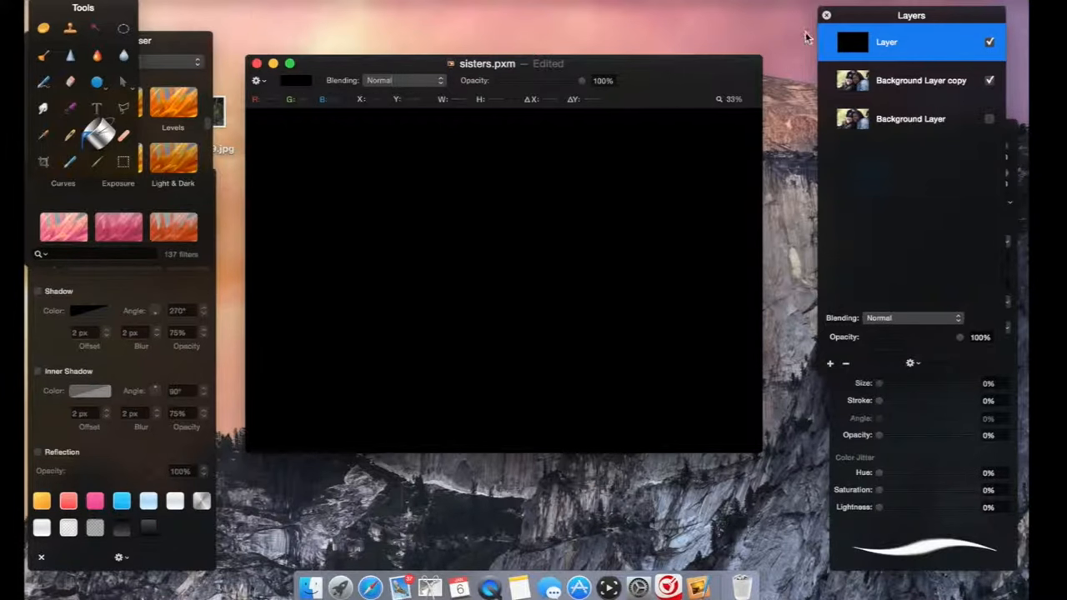
{"action": "mouse_move", "coordinate": [867, 211]}
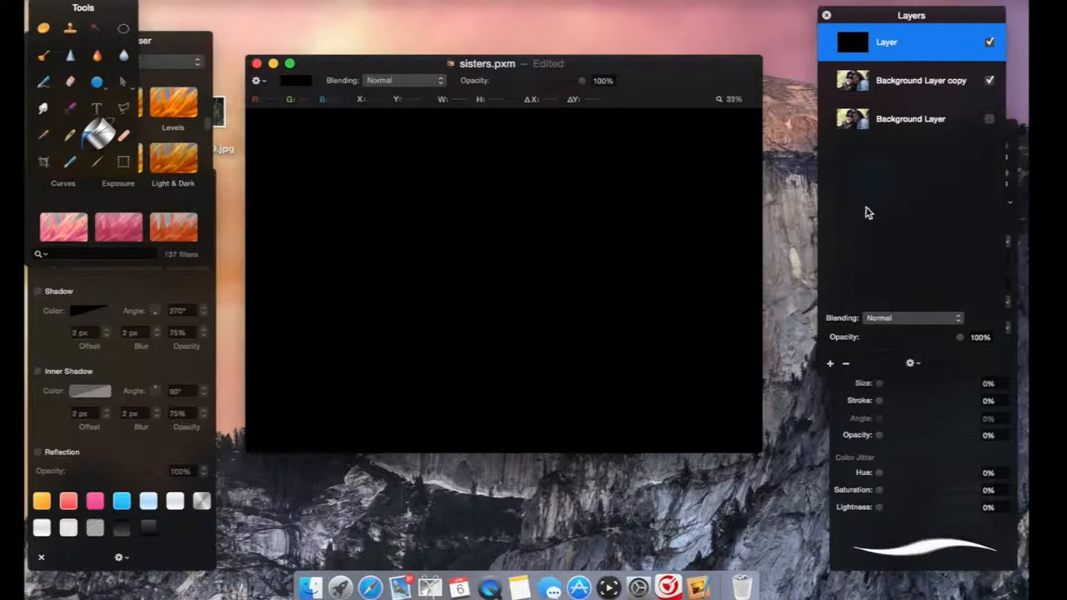
{"action": "mouse_move", "coordinate": [899, 320]}
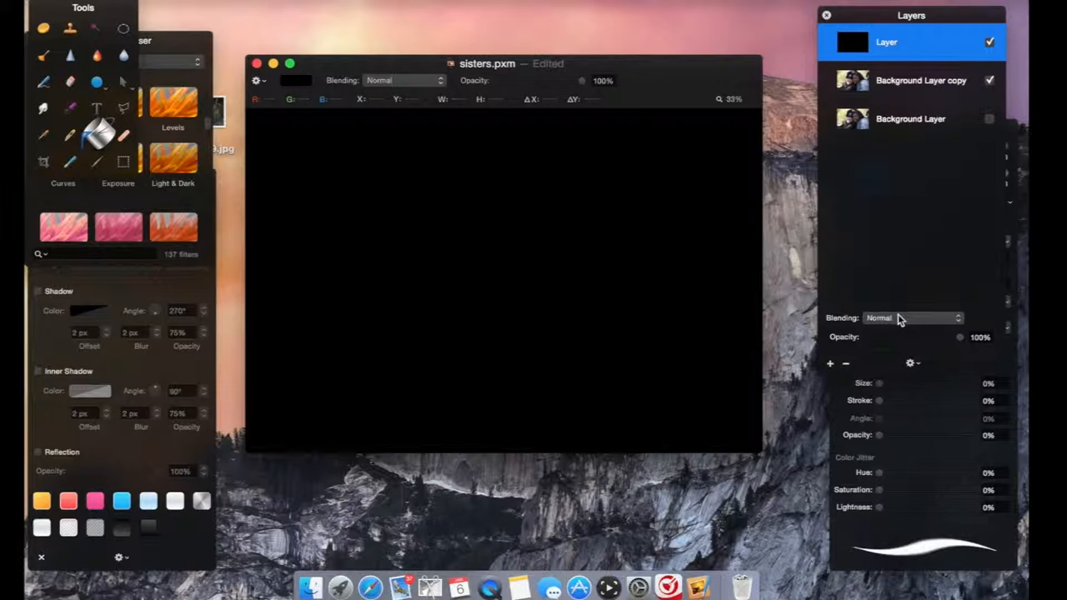
{"action": "left_click", "coordinate": [912, 318]}
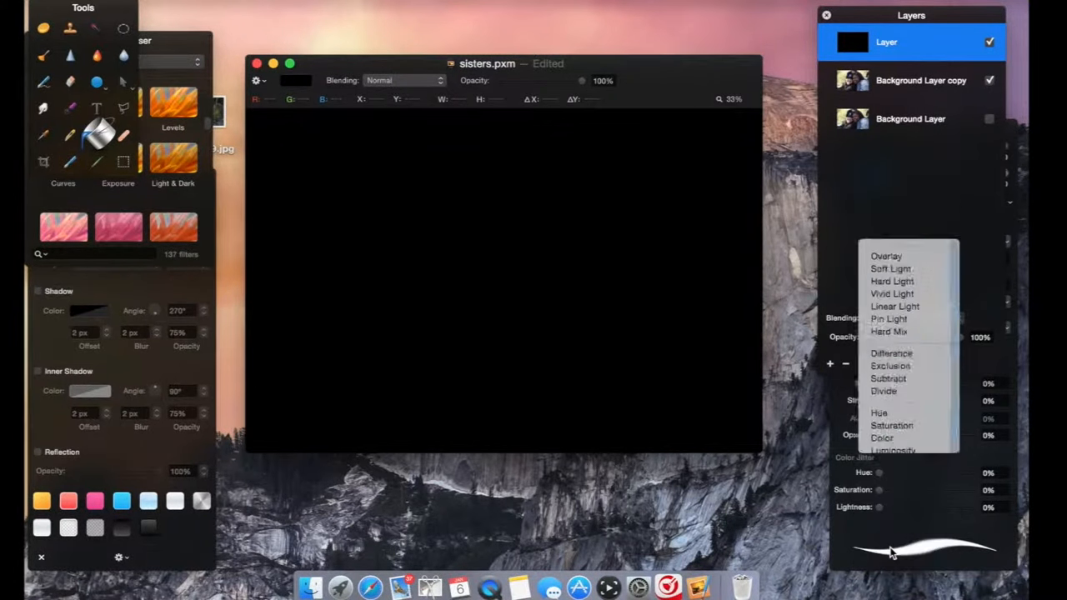
{"action": "left_click", "coordinate": [882, 437]}
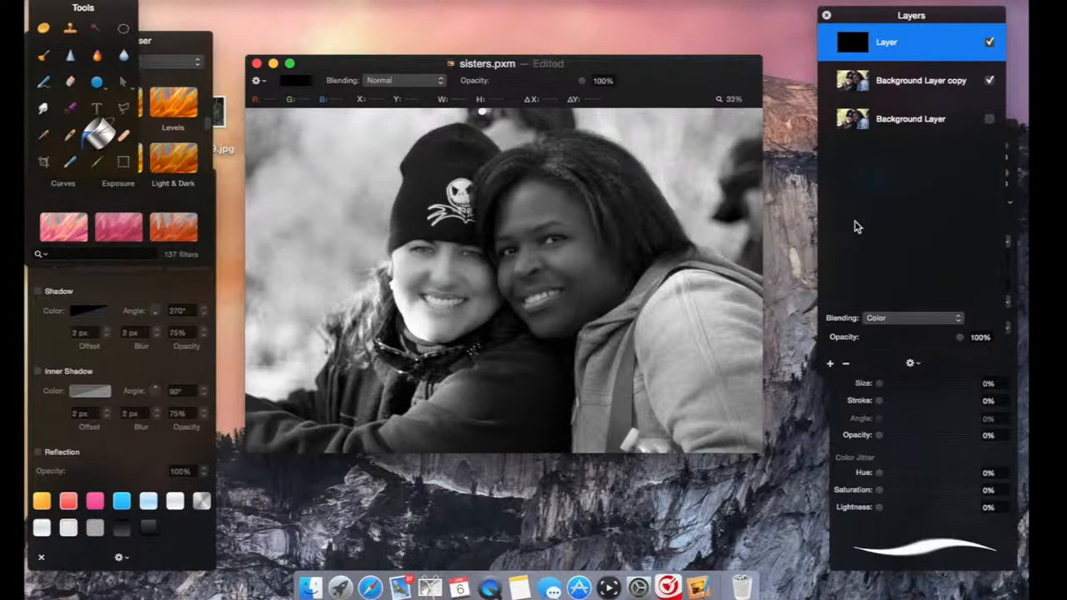
{"action": "mouse_move", "coordinate": [681, 208]}
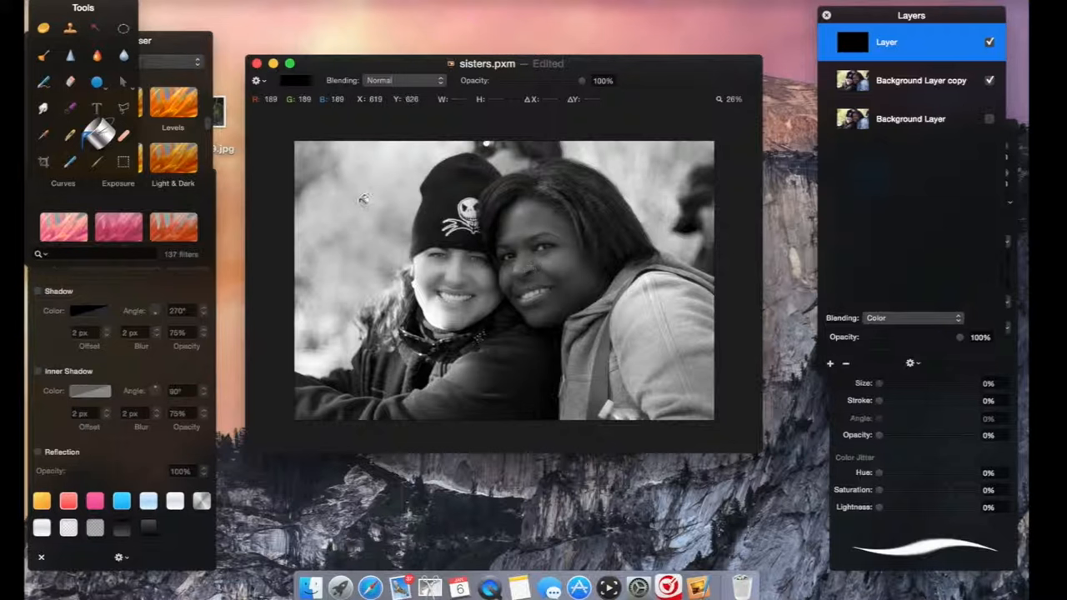
{"action": "mouse_move", "coordinate": [99, 112]}
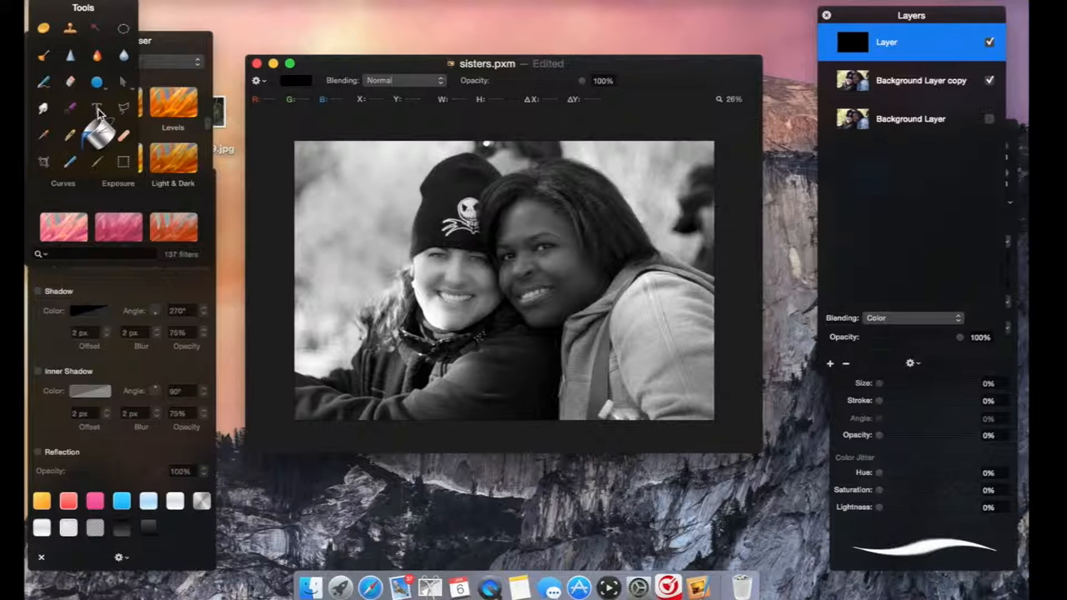
{"action": "mouse_move", "coordinate": [98, 110]}
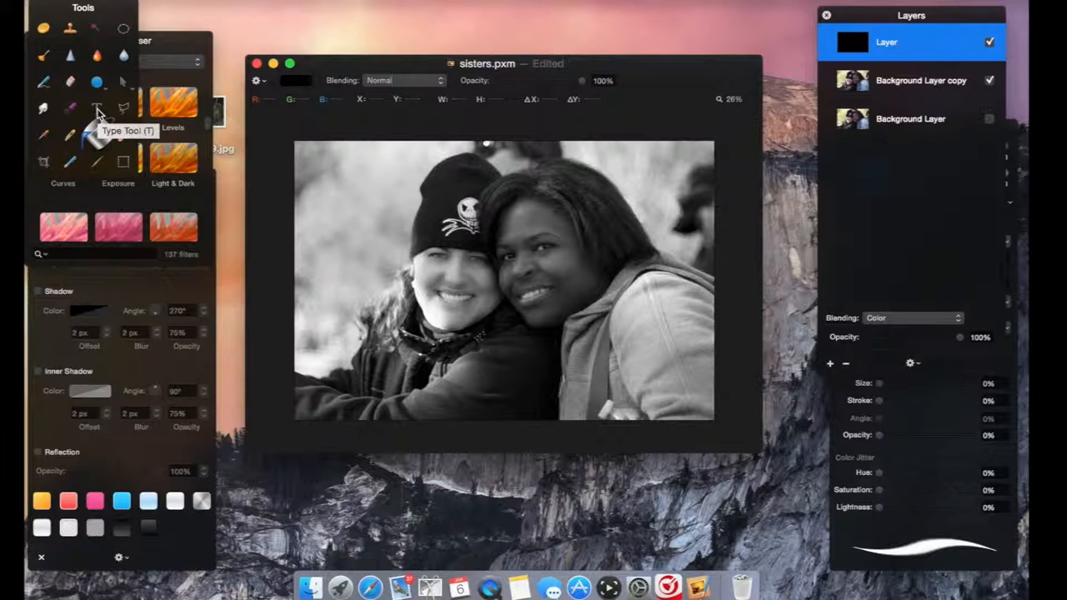
{"action": "mouse_move", "coordinate": [902, 290]}
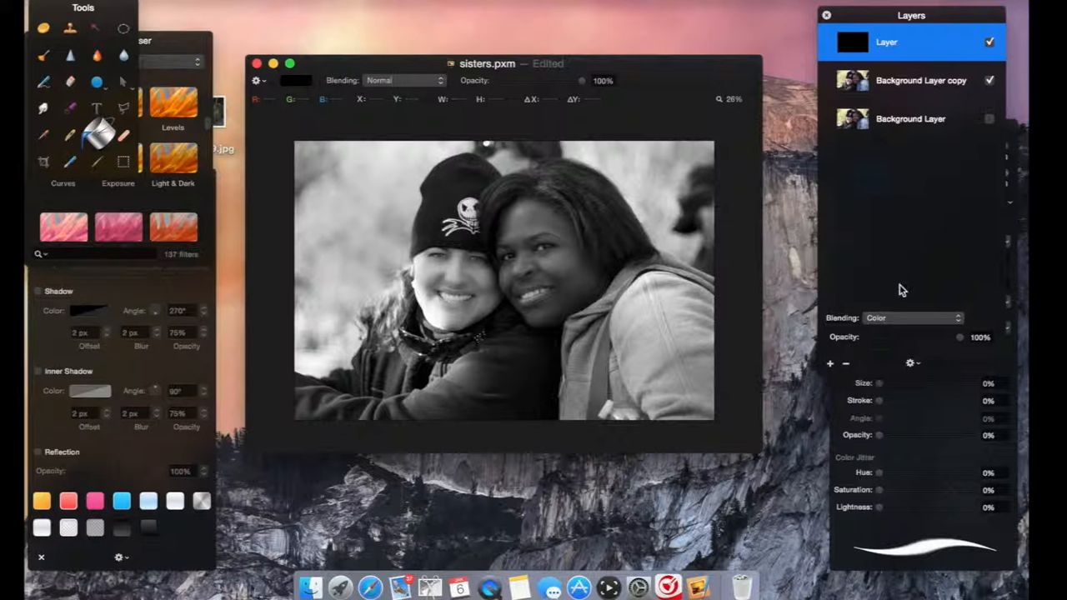
Select the Background Layer copy beneath the black Color layer.
{"action": "left_click", "coordinate": [917, 80]}
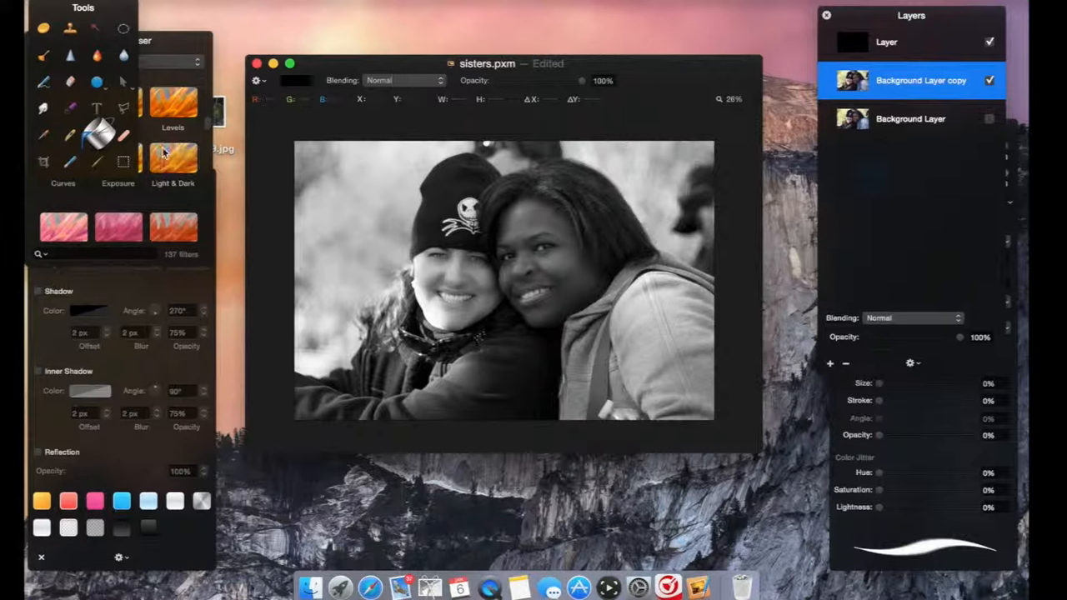
{"action": "mouse_move", "coordinate": [84, 94]}
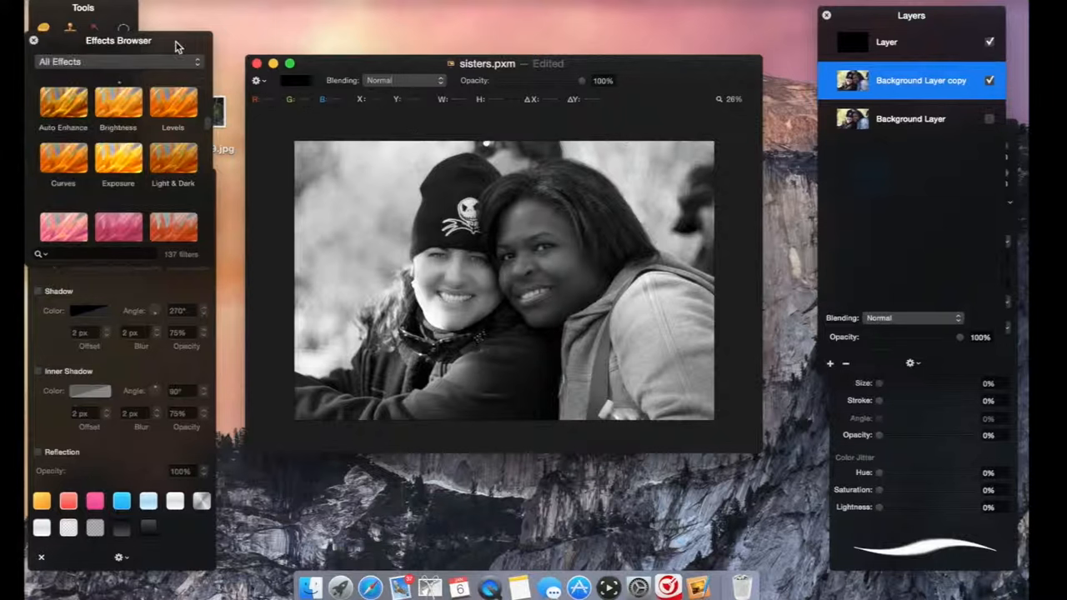
Reopen the Effects Browser, filter it to Color Adjustments, and open Curves for the copy layer.
{"action": "left_click", "coordinate": [62, 158]}
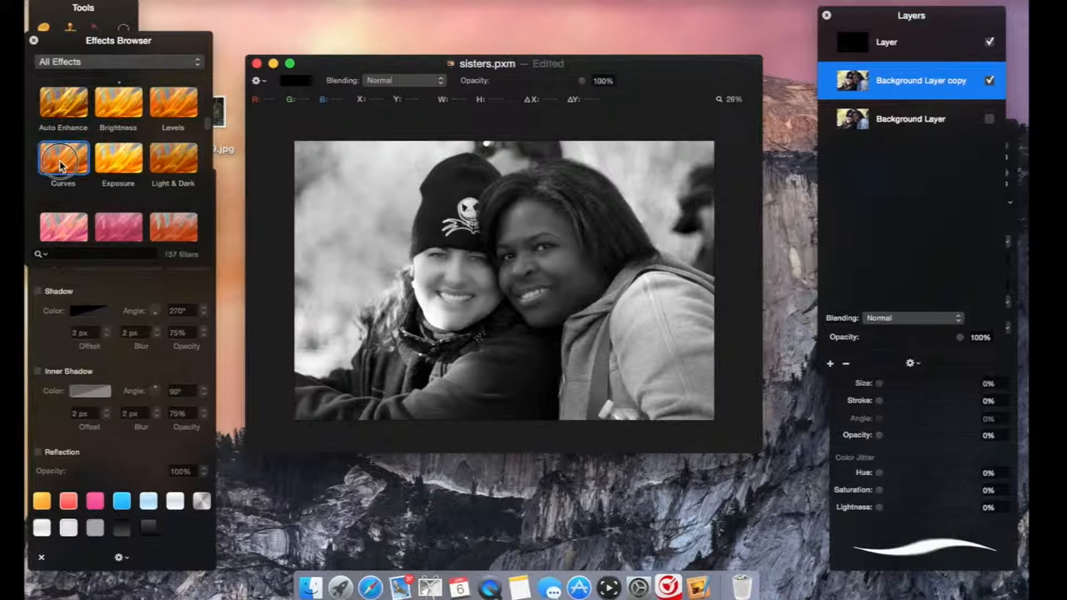
{"action": "mouse_move", "coordinate": [125, 44]}
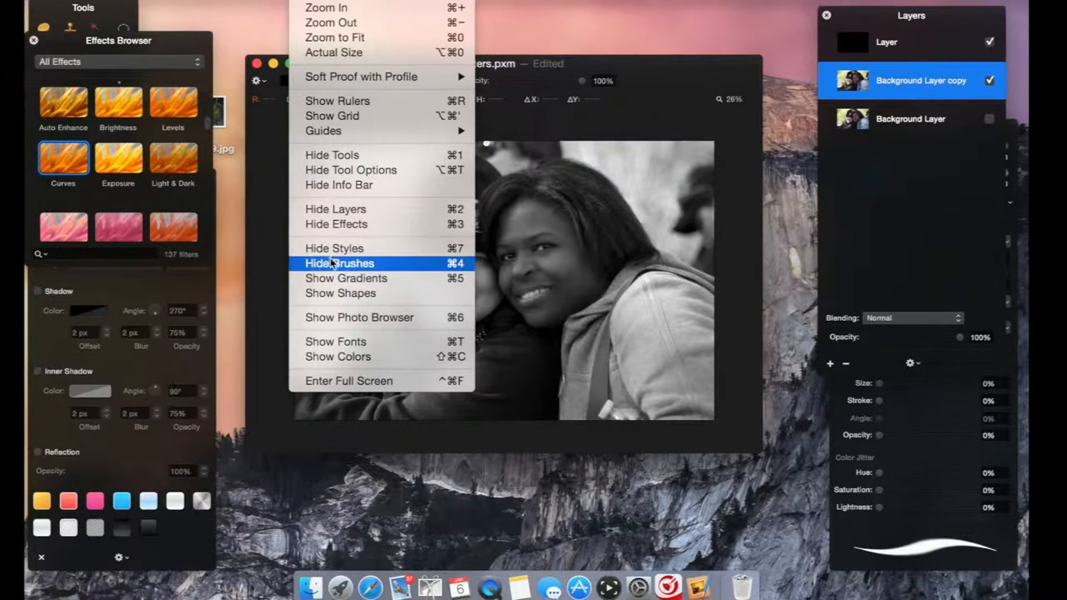
{"action": "mouse_move", "coordinate": [345, 278]}
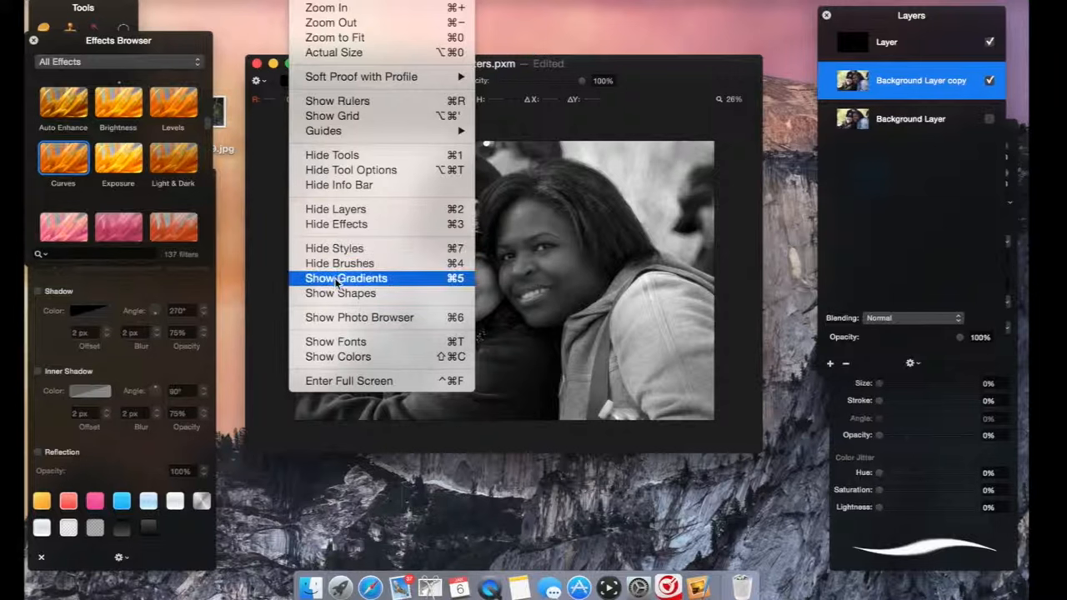
{"action": "mouse_move", "coordinate": [344, 278]}
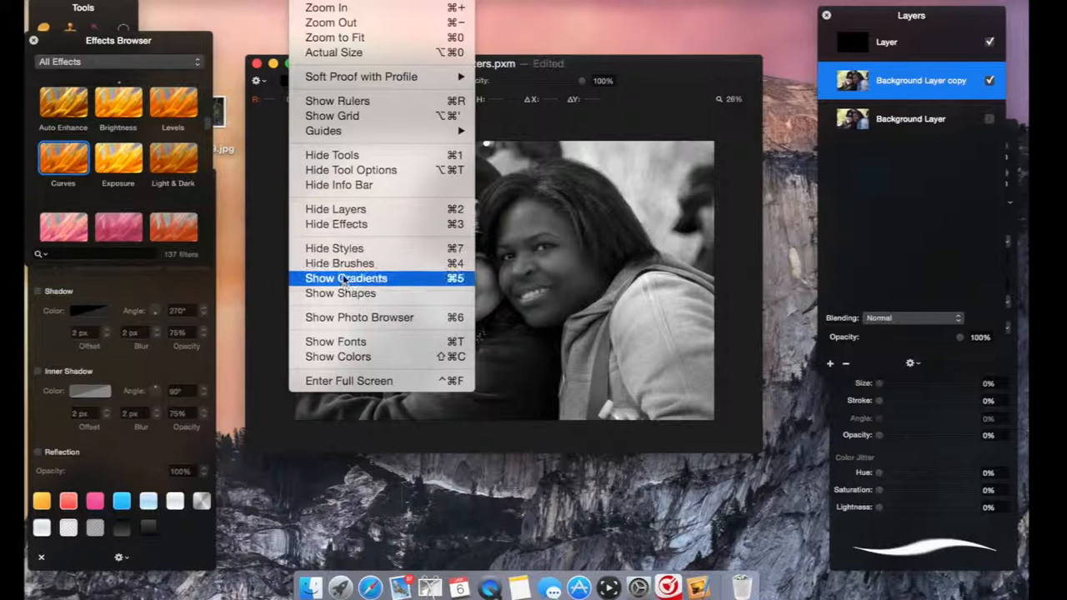
{"action": "mouse_move", "coordinate": [335, 225]}
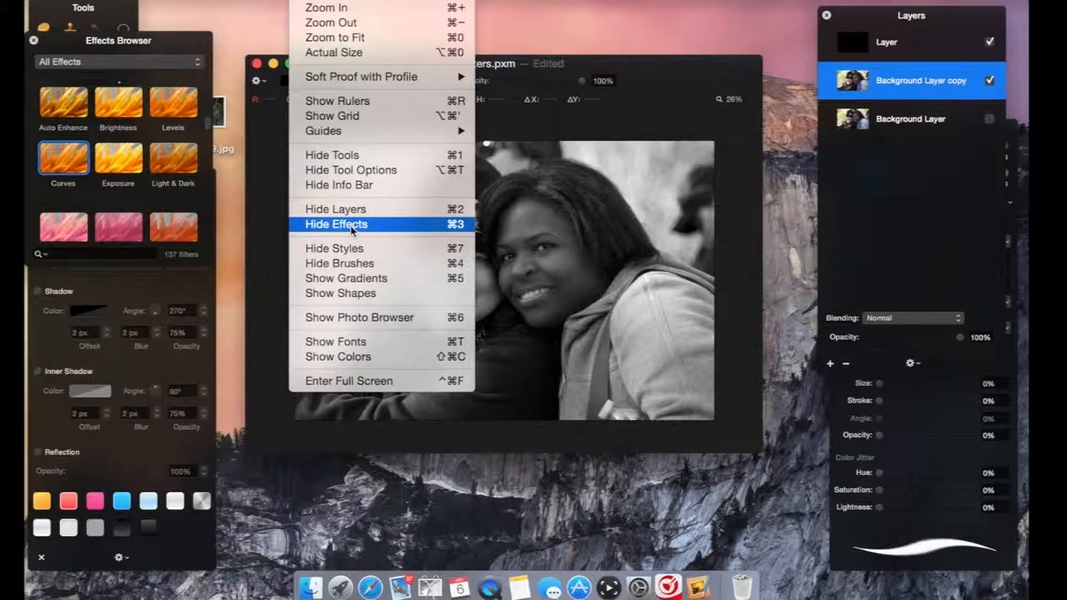
{"action": "left_click", "coordinate": [336, 223]}
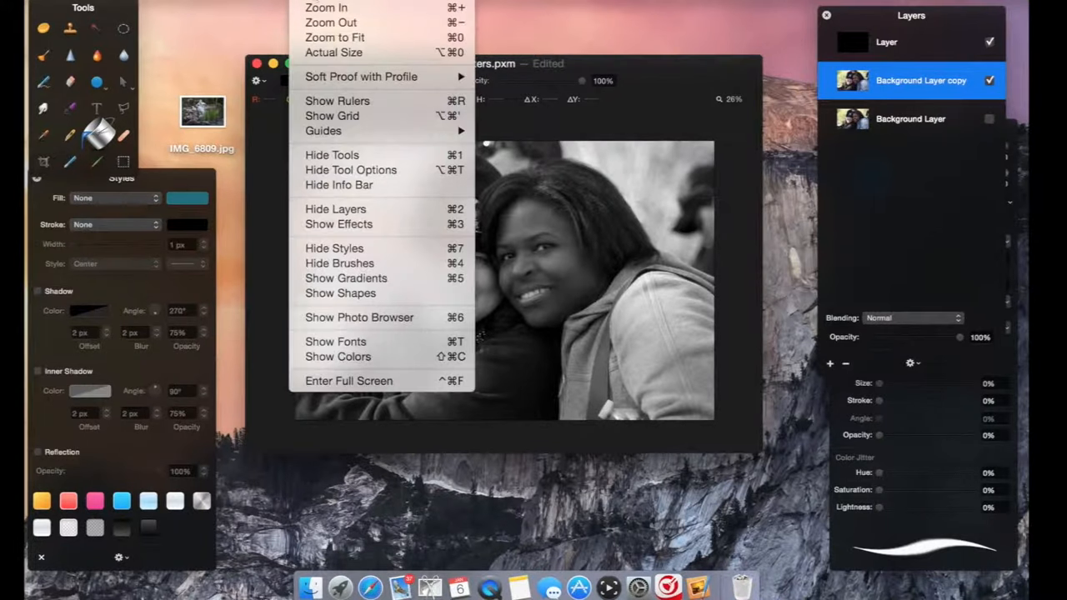
{"action": "mouse_move", "coordinate": [346, 278]}
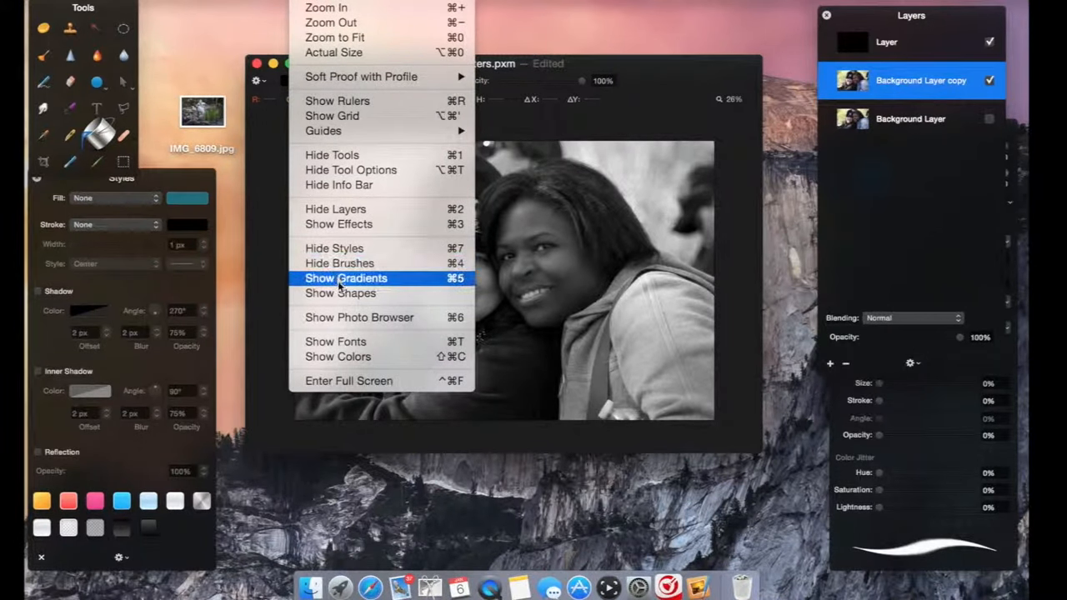
{"action": "mouse_move", "coordinate": [338, 223]}
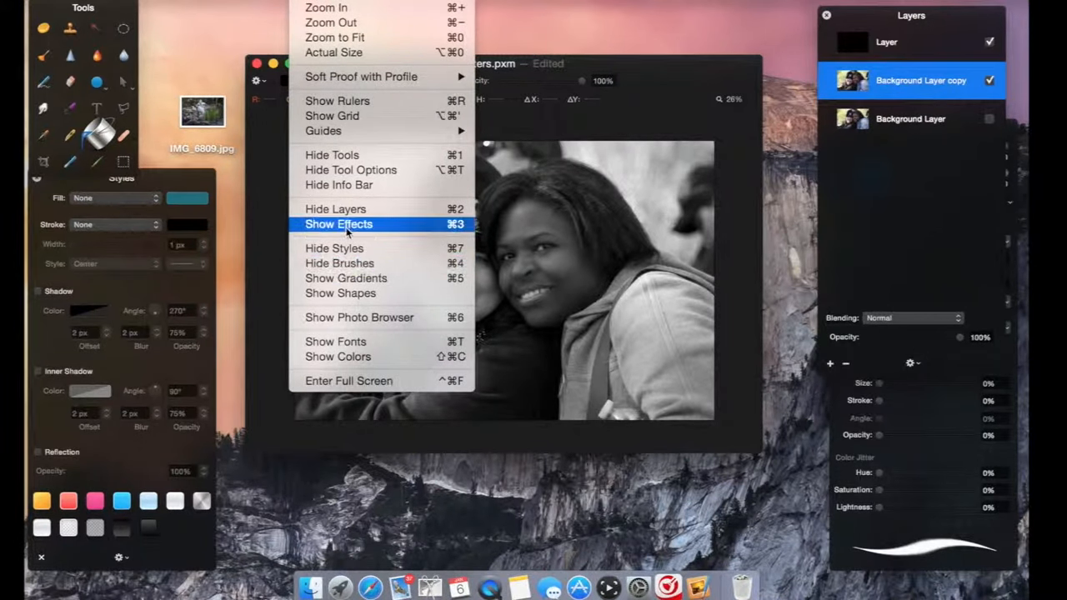
{"action": "left_click", "coordinate": [339, 224]}
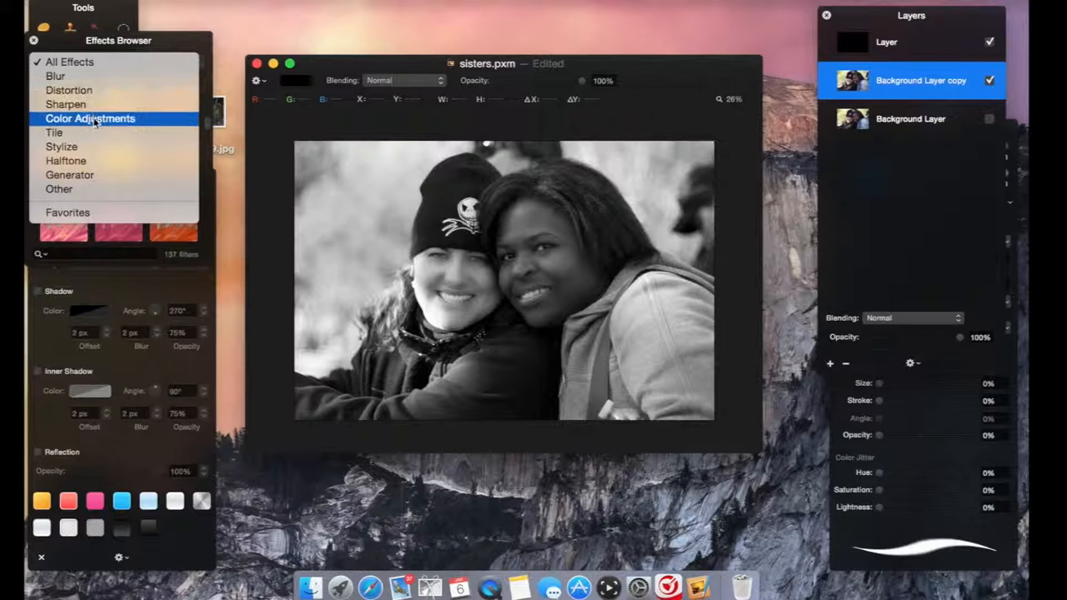
{"action": "left_click", "coordinate": [90, 118]}
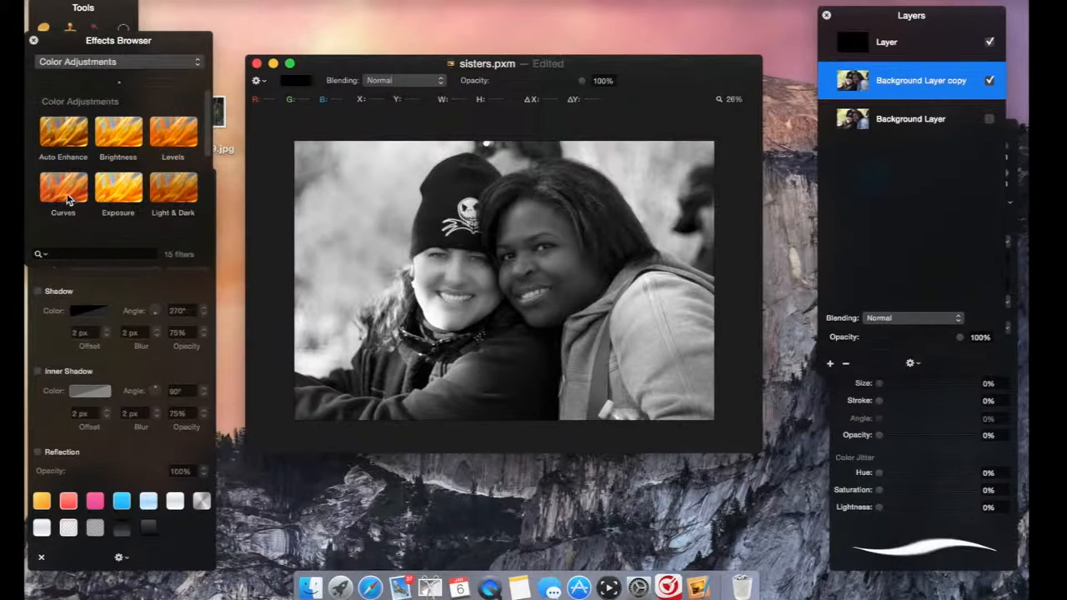
{"action": "left_click", "coordinate": [64, 187]}
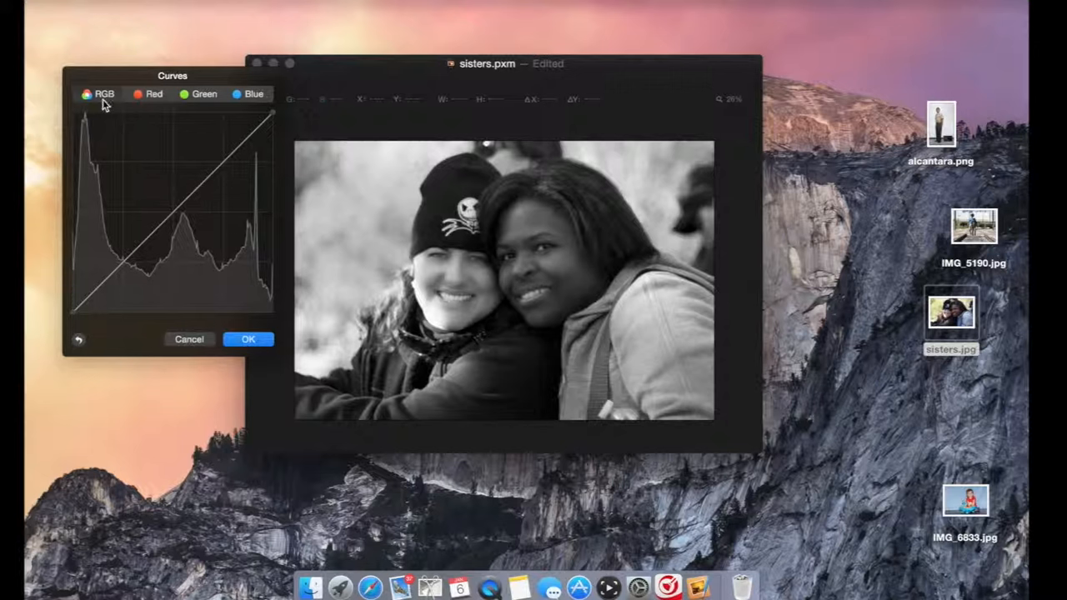
{"action": "mouse_move", "coordinate": [196, 200]}
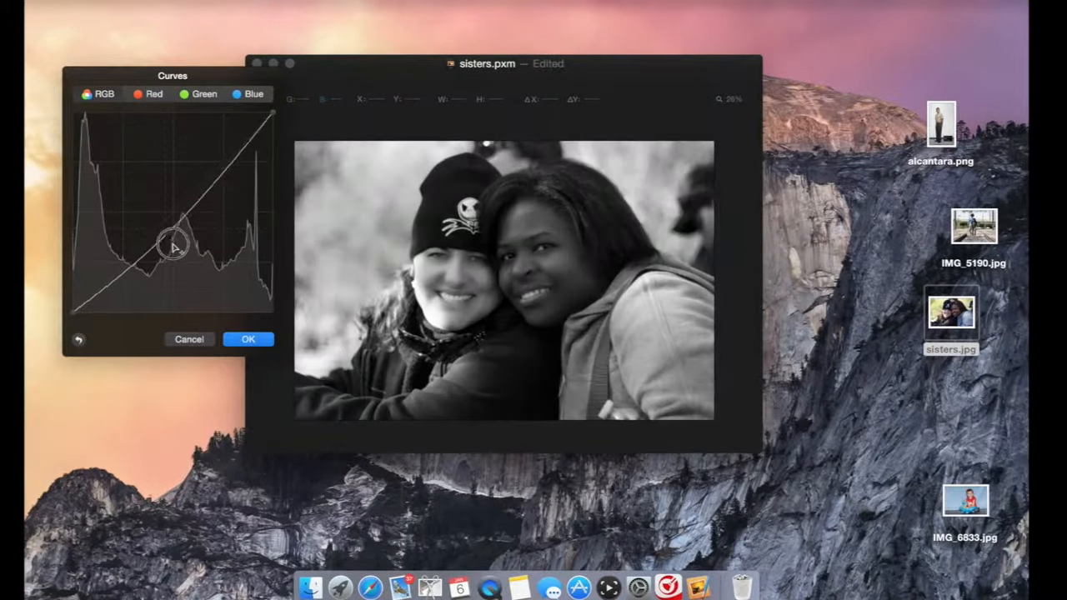
Drag the RGB curve to darken midtones, then tweak the Red curve and straighten it.
{"action": "left_click_drag", "start_coordinate": [173, 244], "coordinate": [193, 199]}
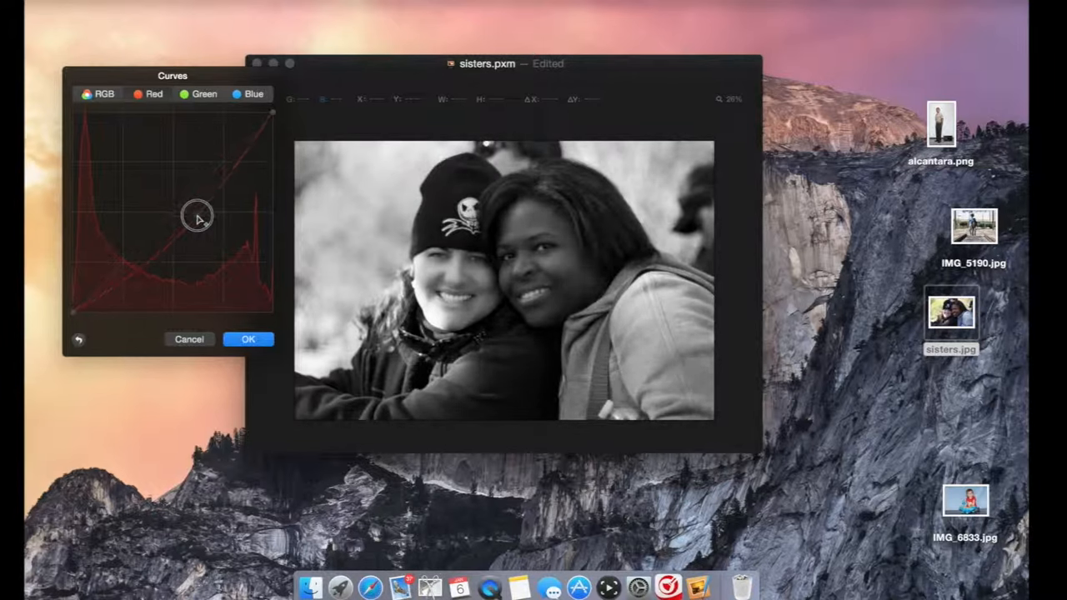
{"action": "left_click_drag", "start_coordinate": [198, 217], "coordinate": [158, 217]}
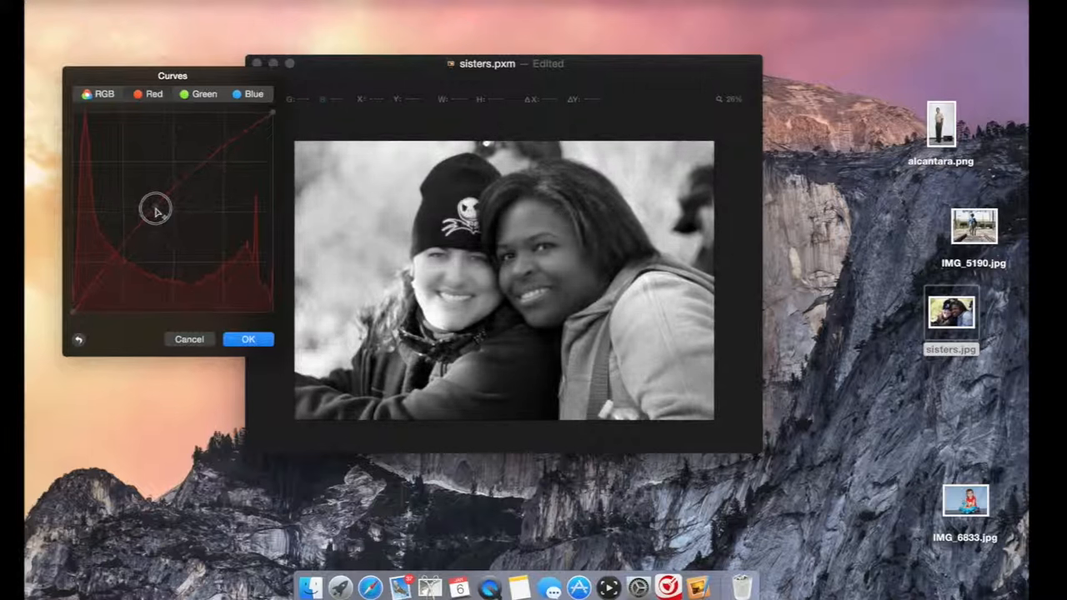
{"action": "left_click_drag", "start_coordinate": [154, 208], "coordinate": [179, 229]}
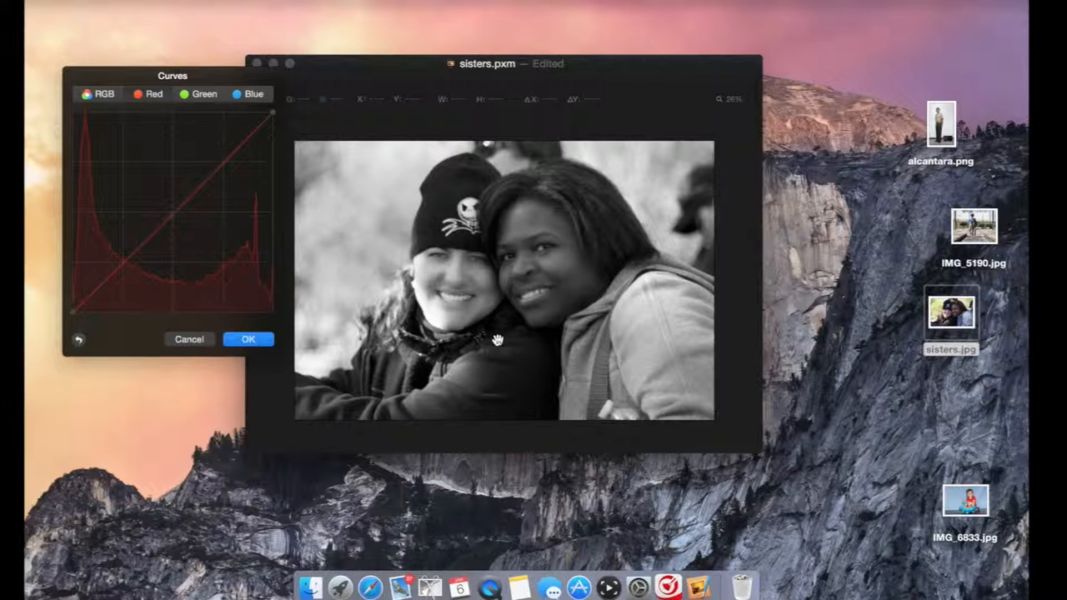
{"action": "mouse_move", "coordinate": [529, 385]}
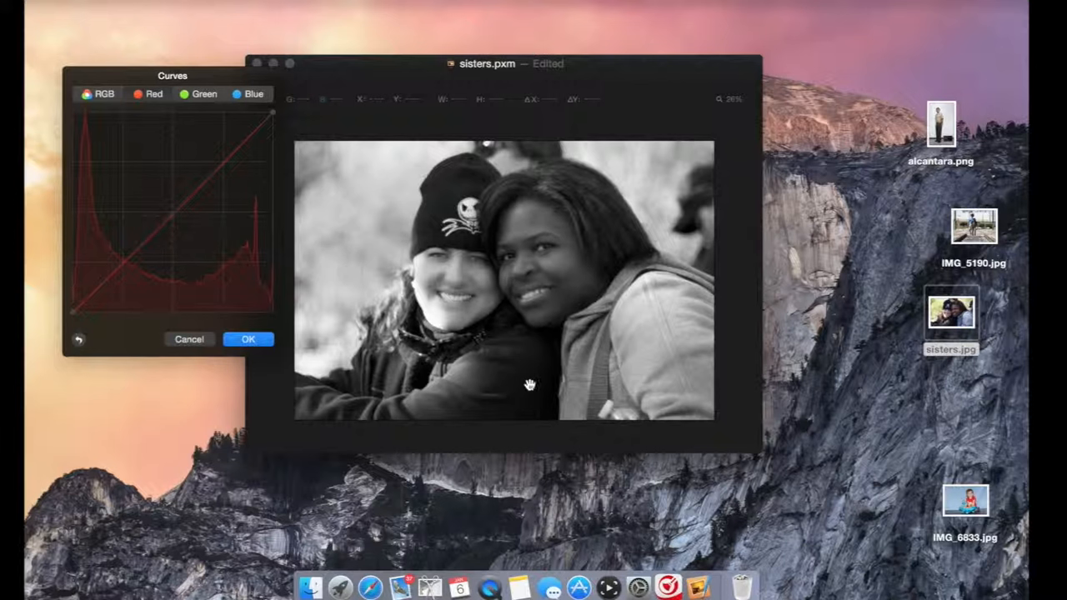
{"action": "mouse_move", "coordinate": [598, 325]}
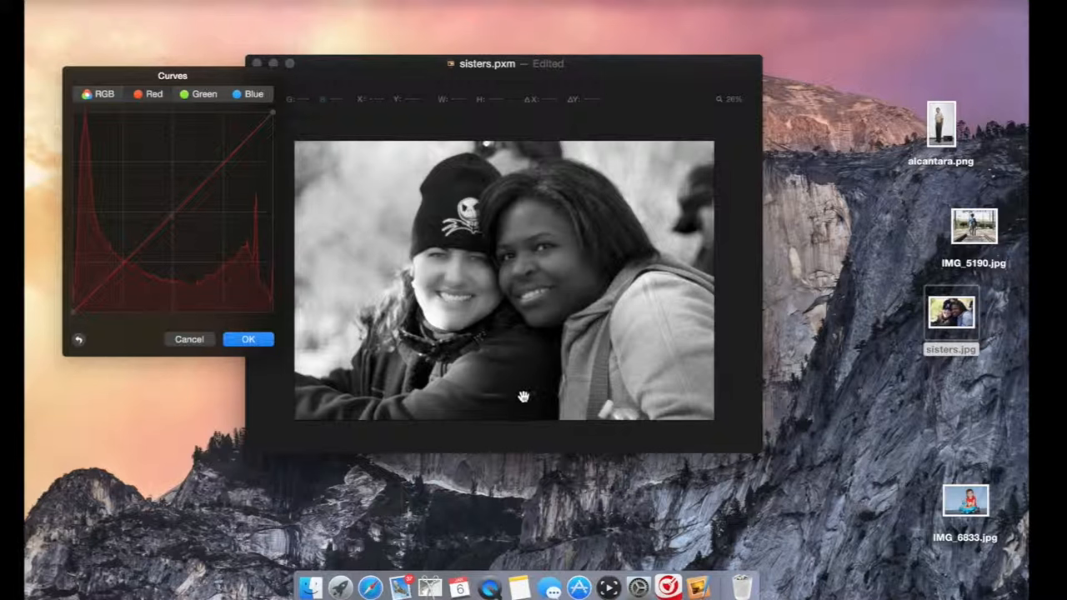
{"action": "mouse_move", "coordinate": [508, 396]}
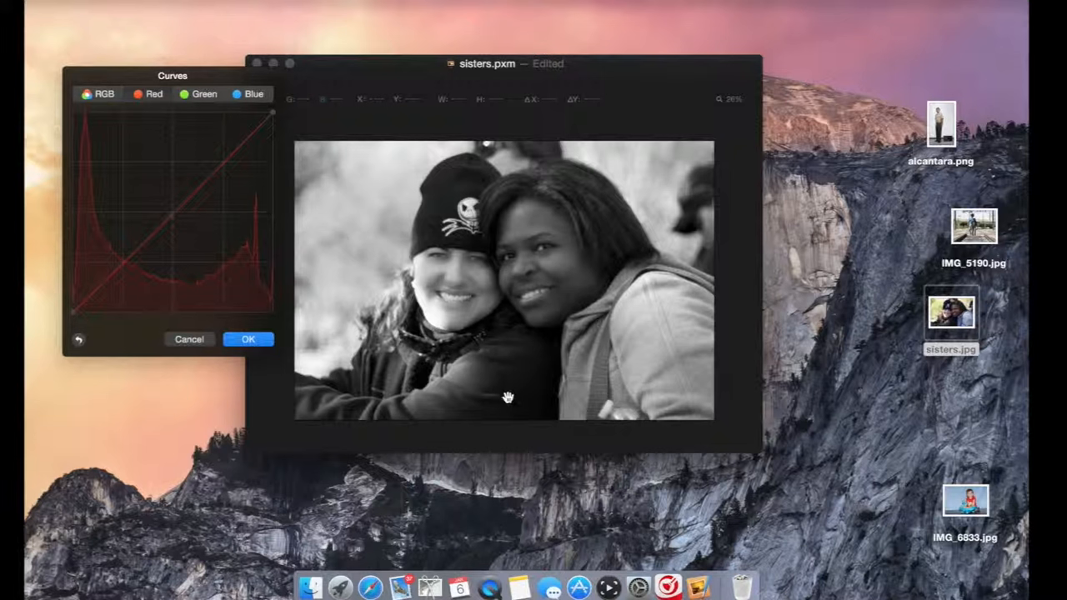
{"action": "mouse_move", "coordinate": [550, 322]}
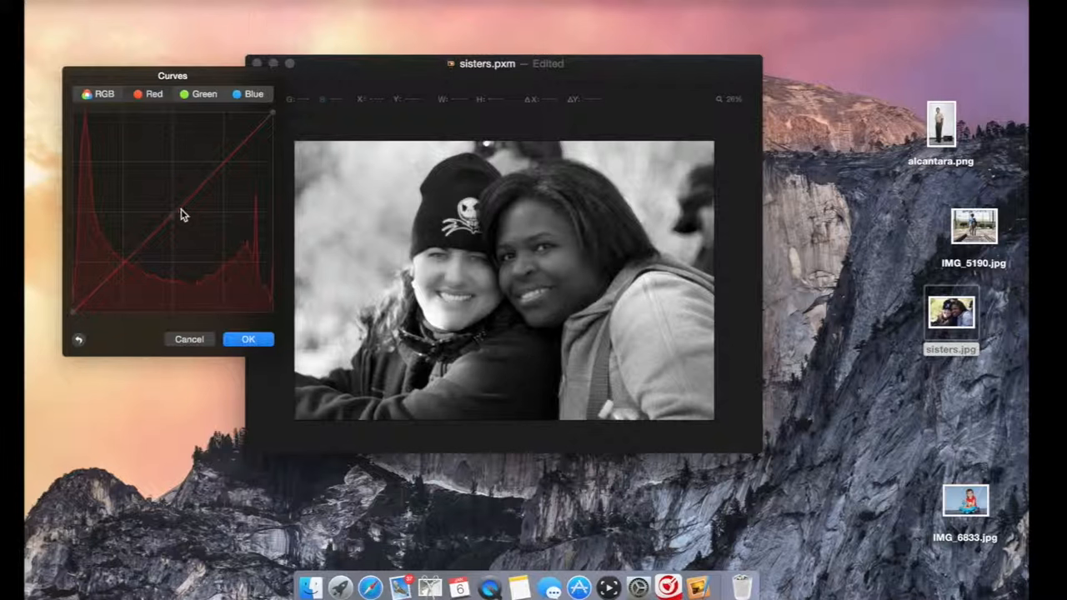
{"action": "mouse_move", "coordinate": [586, 200]}
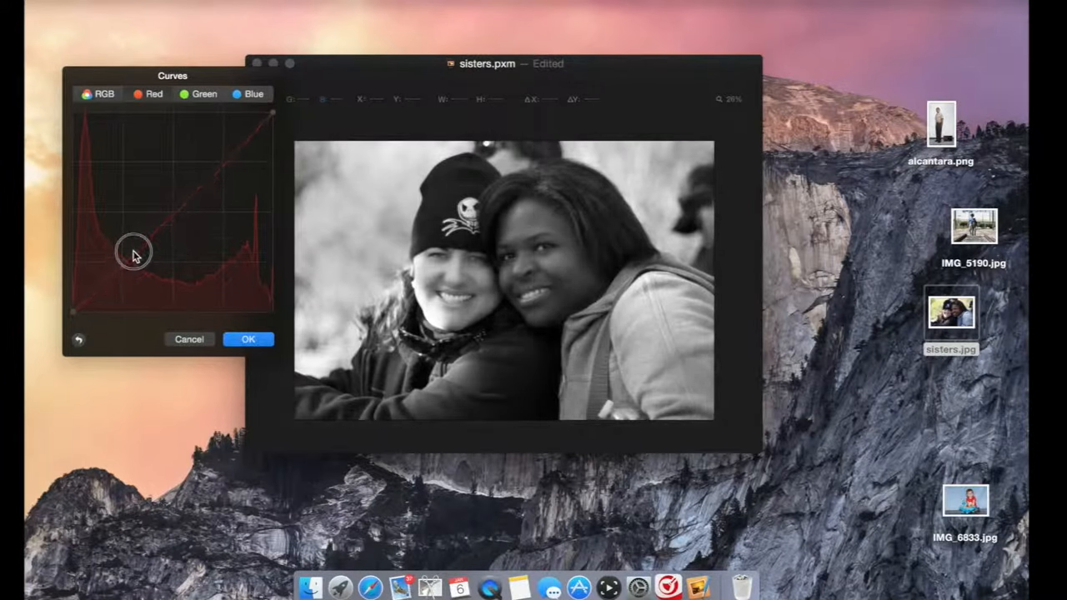
{"action": "left_click_drag", "start_coordinate": [135, 252], "coordinate": [164, 205]}
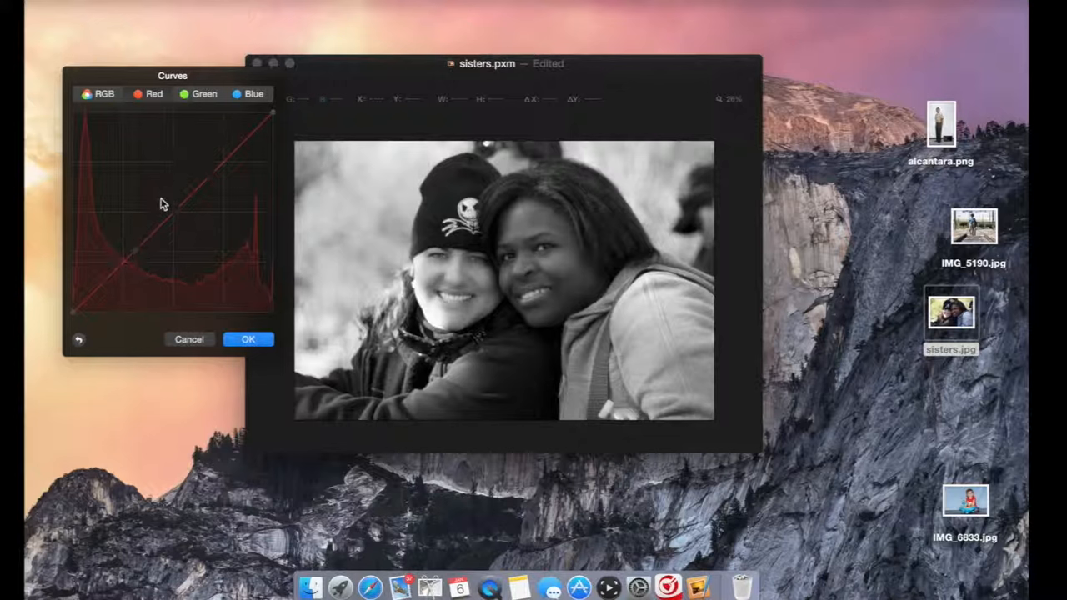
{"action": "left_click_drag", "start_coordinate": [187, 217], "coordinate": [150, 259]}
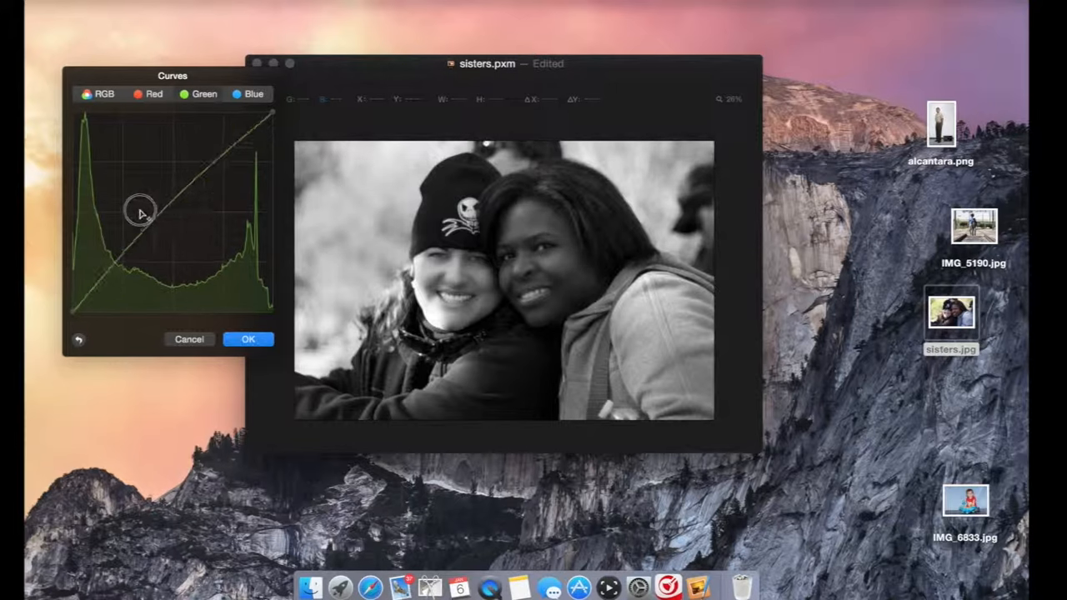
Push the Green channel curve brighter on trial, then drag it back to straight.
{"action": "left_click_drag", "start_coordinate": [140, 211], "coordinate": [136, 200]}
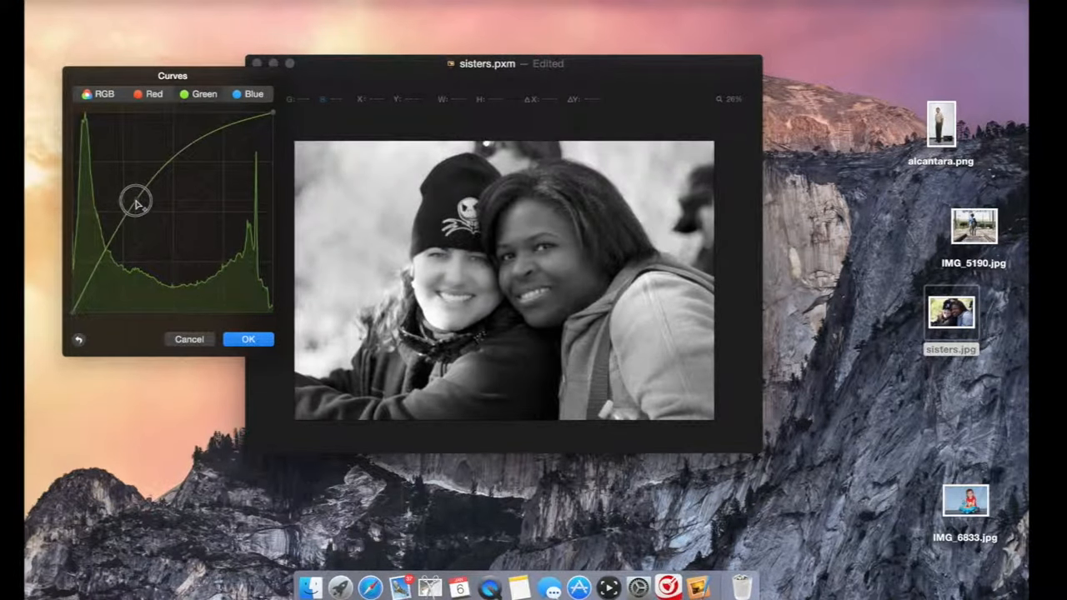
{"action": "left_click_drag", "start_coordinate": [138, 200], "coordinate": [133, 179]}
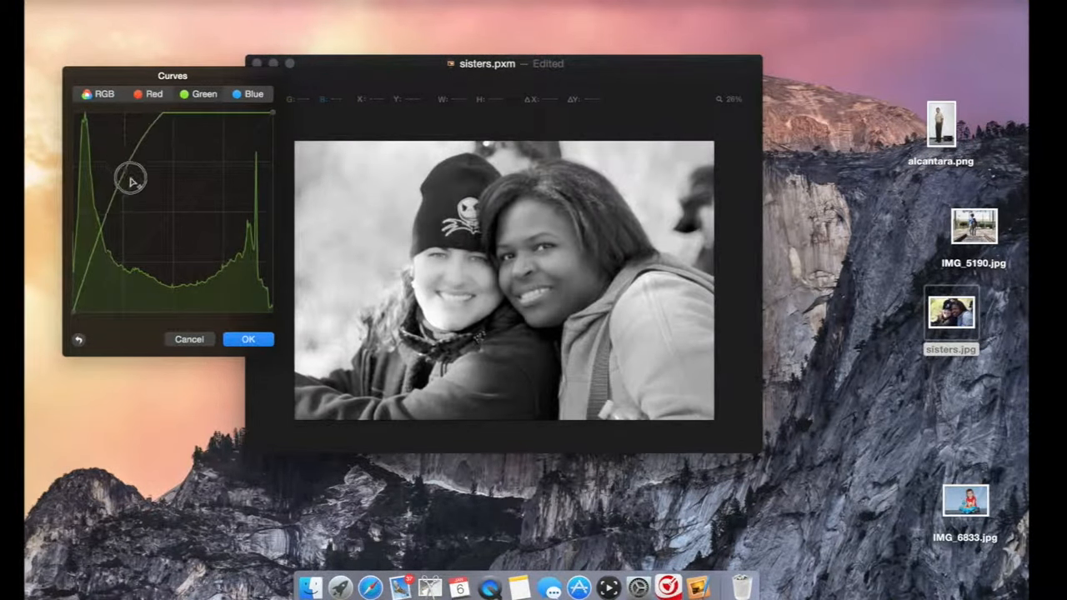
{"action": "left_click_drag", "start_coordinate": [132, 179], "coordinate": [152, 239]}
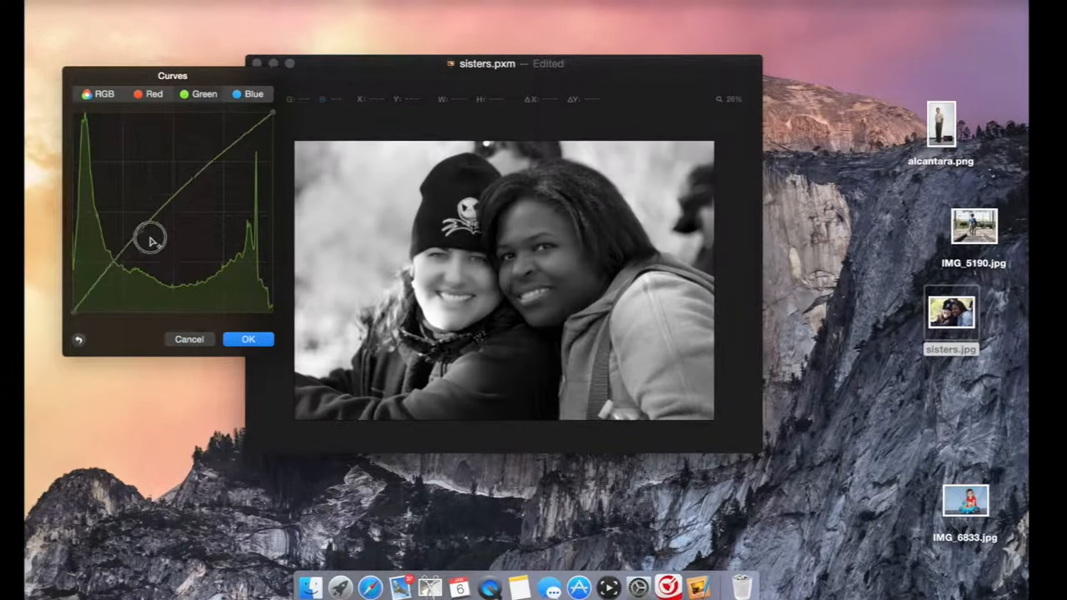
{"action": "left_click_drag", "start_coordinate": [150, 237], "coordinate": [150, 233]}
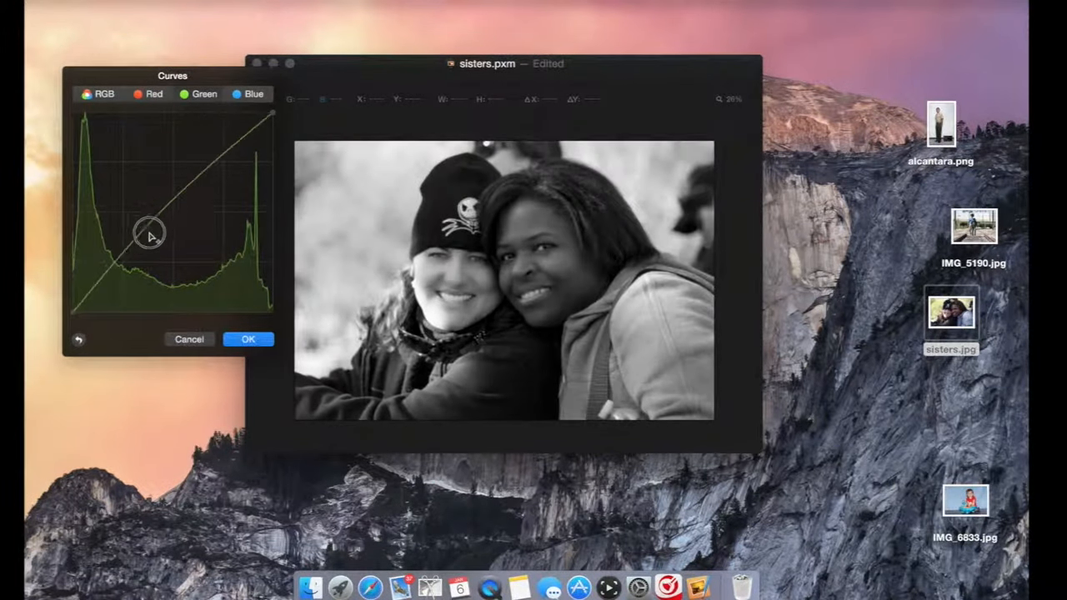
{"action": "left_click_drag", "start_coordinate": [150, 231], "coordinate": [154, 253]}
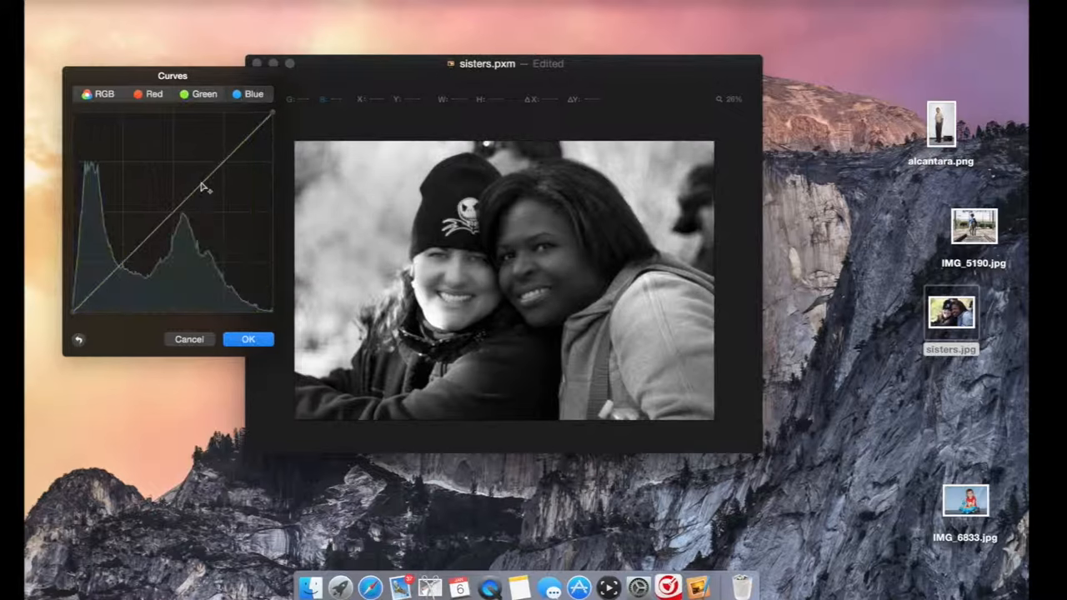
Bend the RGB curve into an upward bow to brighten midtones, then click OK.
{"action": "left_click_drag", "start_coordinate": [205, 188], "coordinate": [191, 158]}
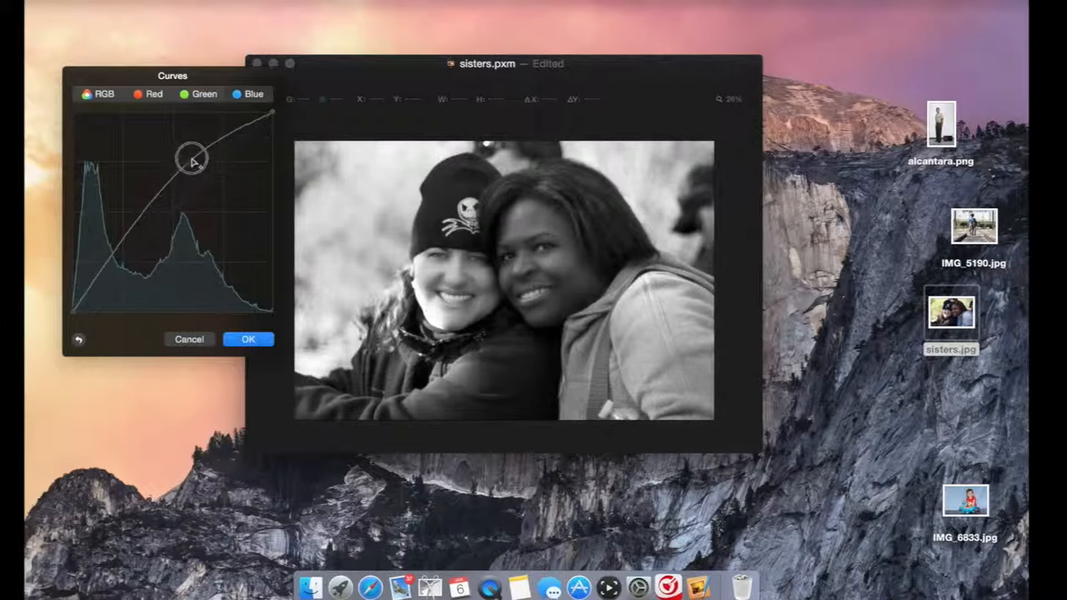
{"action": "left_click_drag", "start_coordinate": [193, 158], "coordinate": [171, 282]}
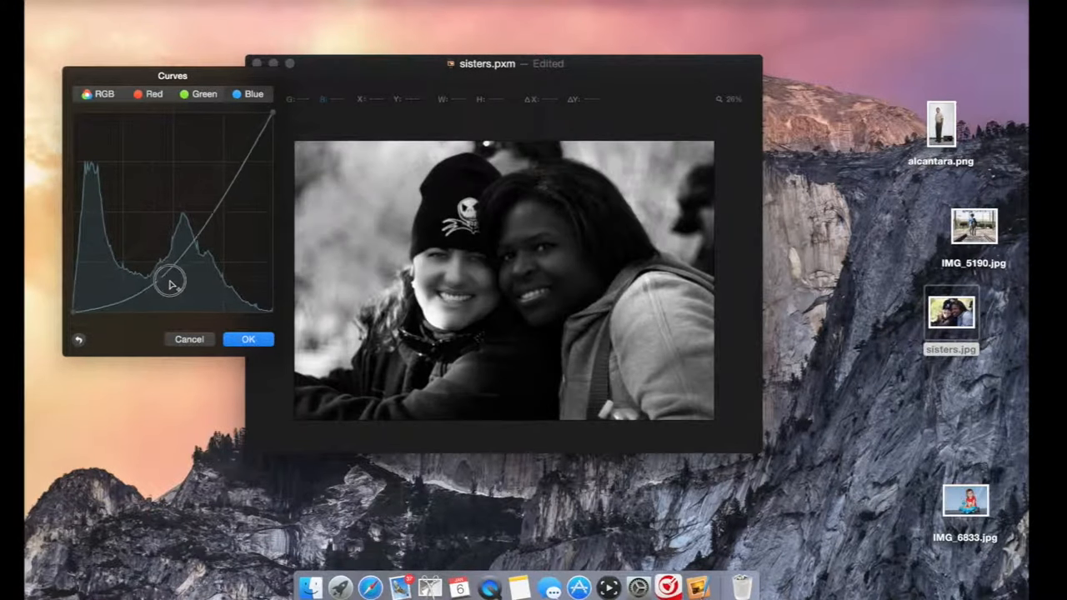
{"action": "left_click_drag", "start_coordinate": [171, 279], "coordinate": [198, 164]}
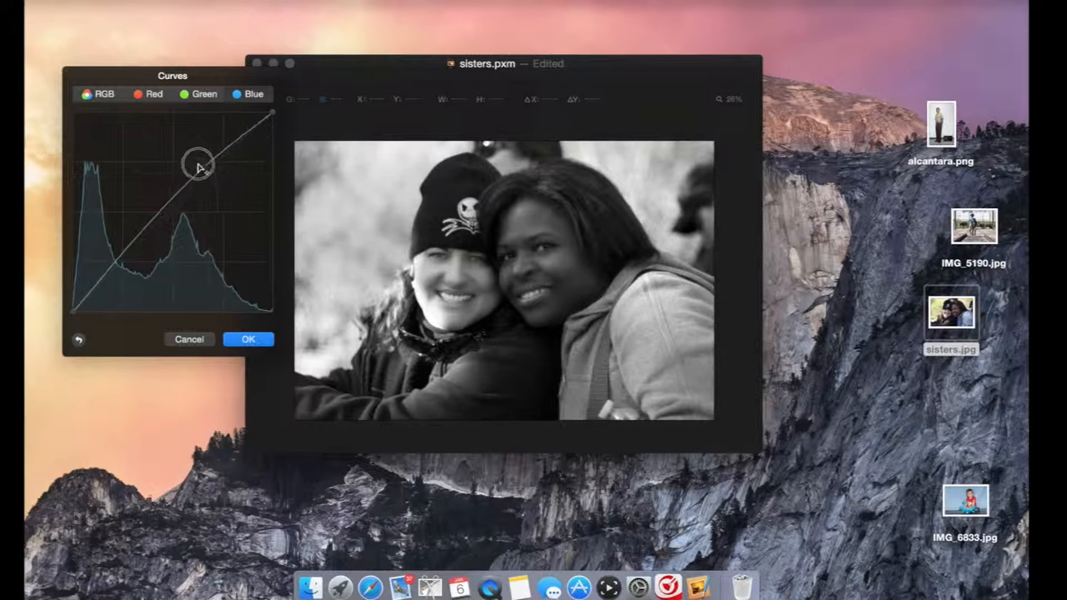
{"action": "left_click_drag", "start_coordinate": [199, 159], "coordinate": [198, 165]}
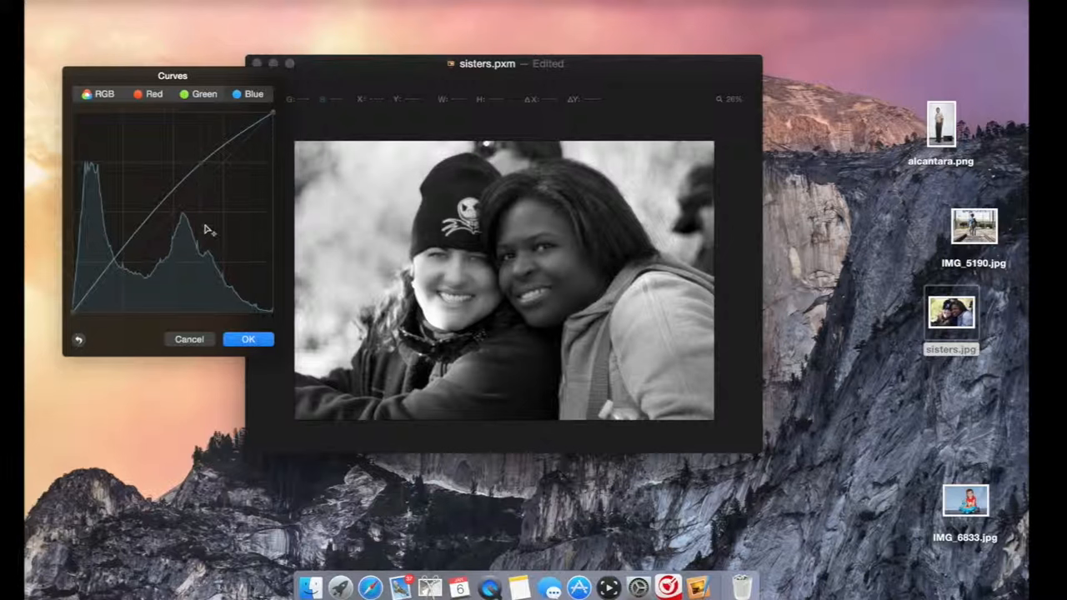
{"action": "left_click", "coordinate": [248, 339]}
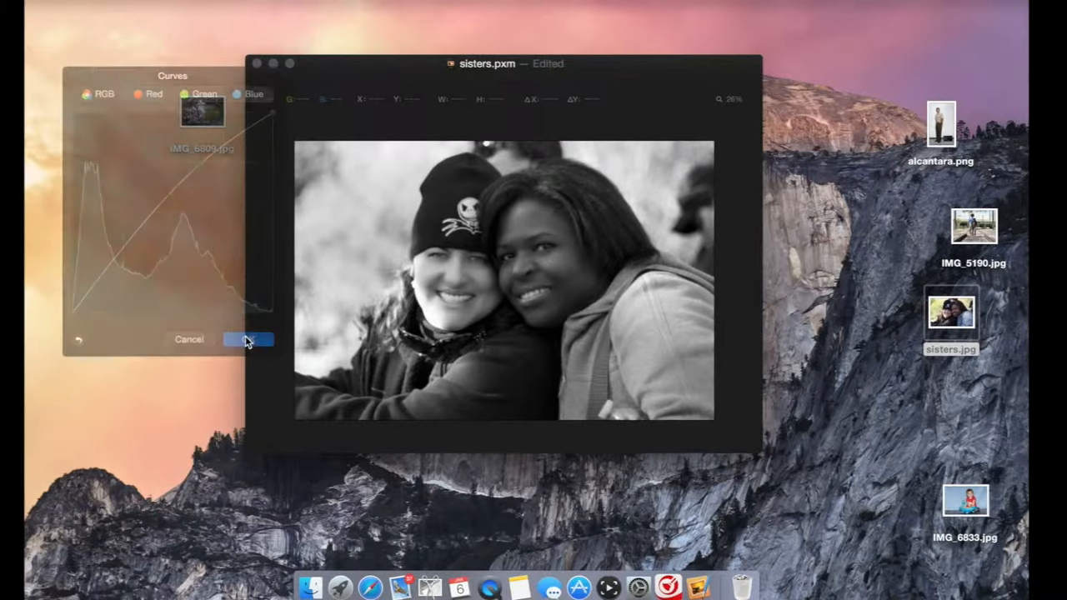
{"action": "left_click", "coordinate": [247, 339]}
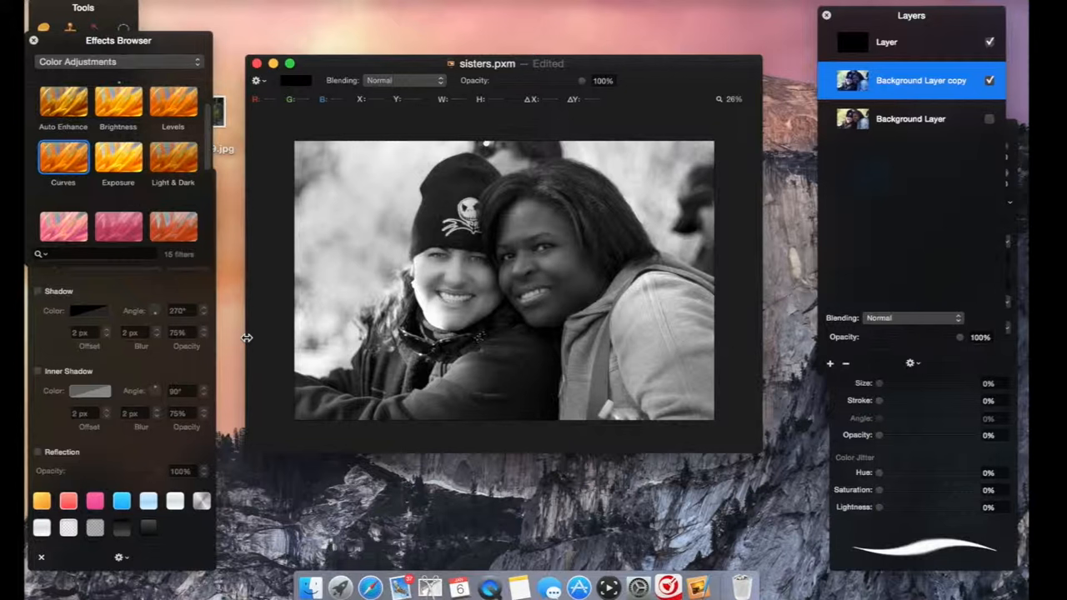
{"action": "mouse_move", "coordinate": [450, 306]}
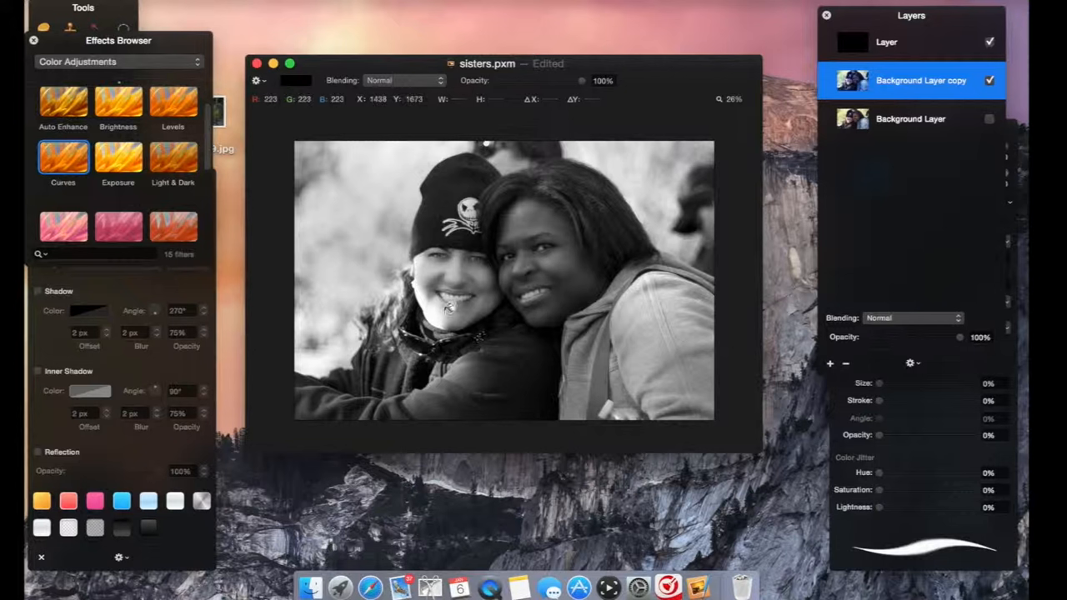
{"action": "mouse_move", "coordinate": [935, 89]}
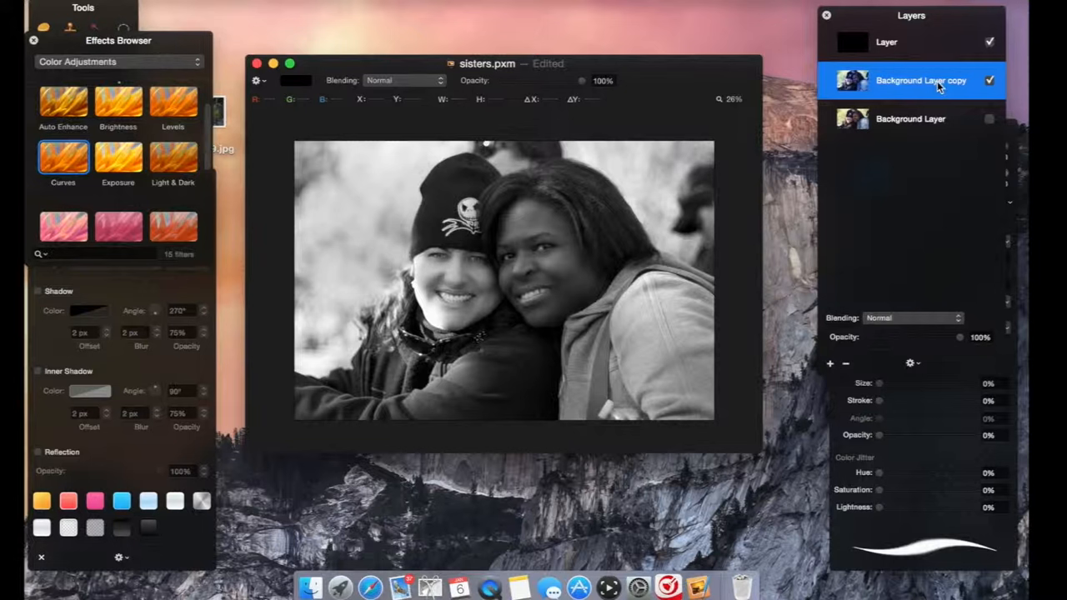
{"action": "mouse_move", "coordinate": [941, 80]}
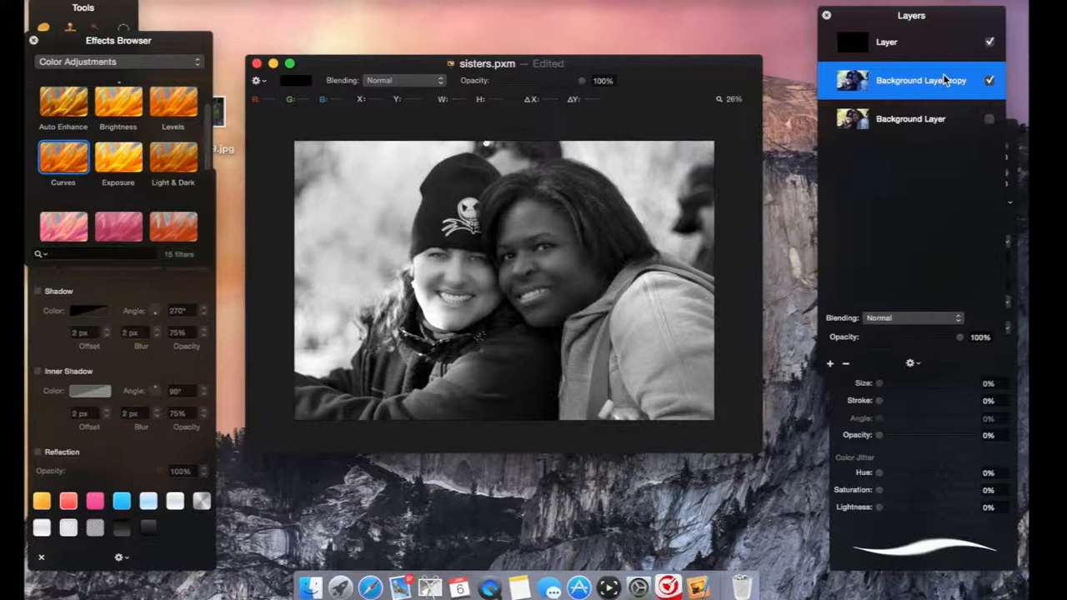
{"action": "mouse_move", "coordinate": [946, 49]}
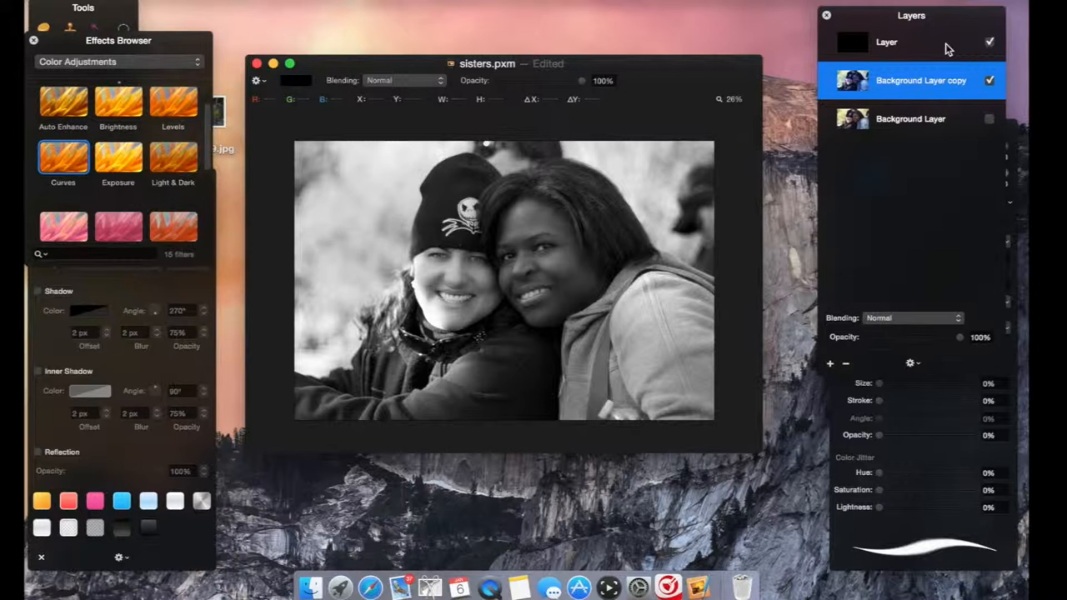
Remove the black Color layer and Curves-adjusted copy, then make Background Layer visible.
{"action": "left_click", "coordinate": [886, 42]}
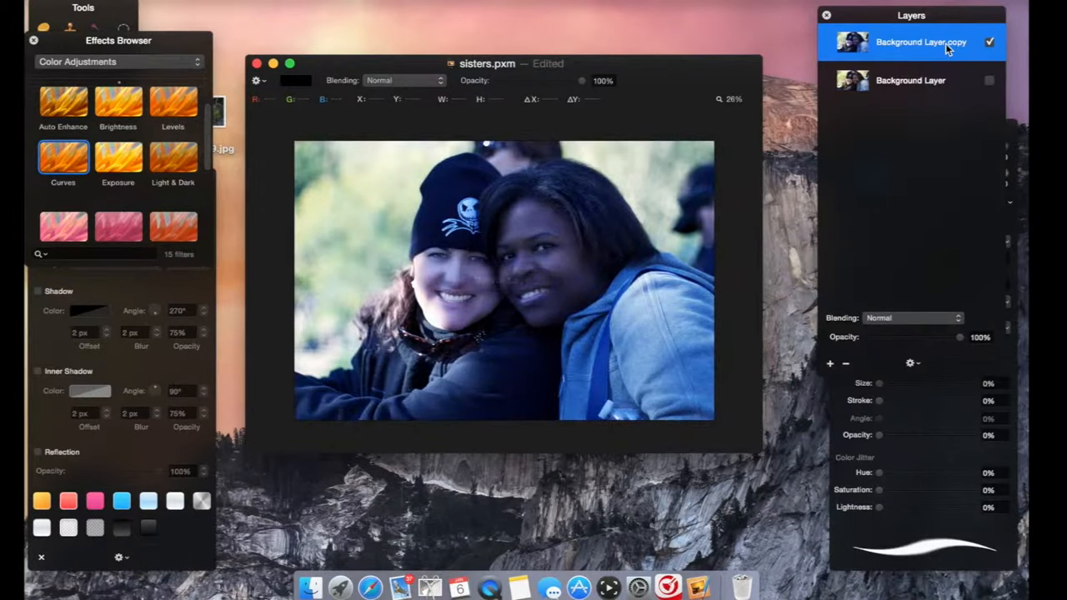
{"action": "left_click", "coordinate": [989, 41]}
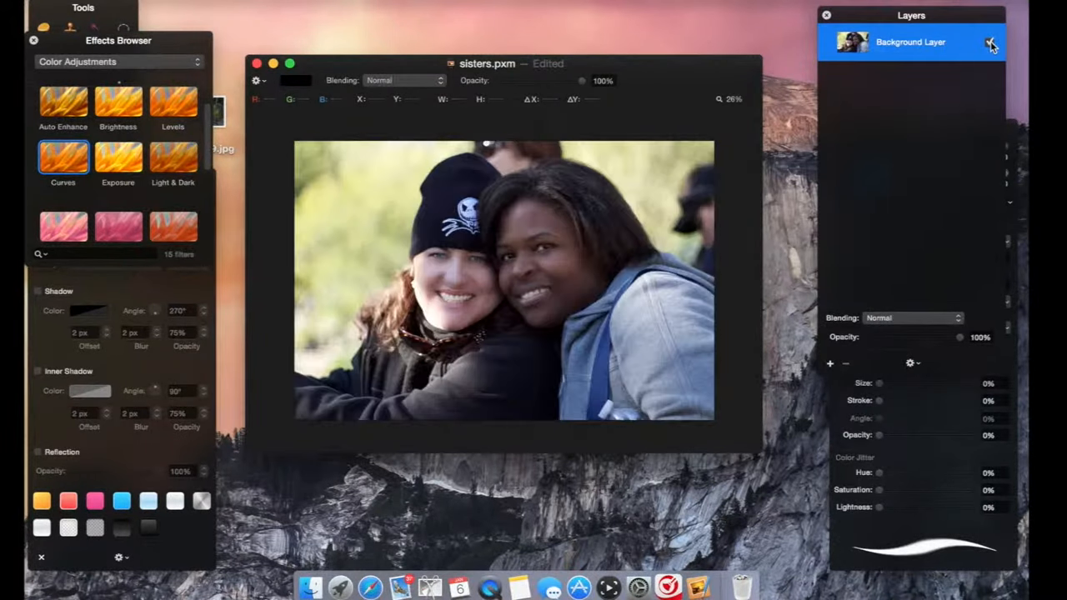
{"action": "left_click", "coordinate": [991, 42]}
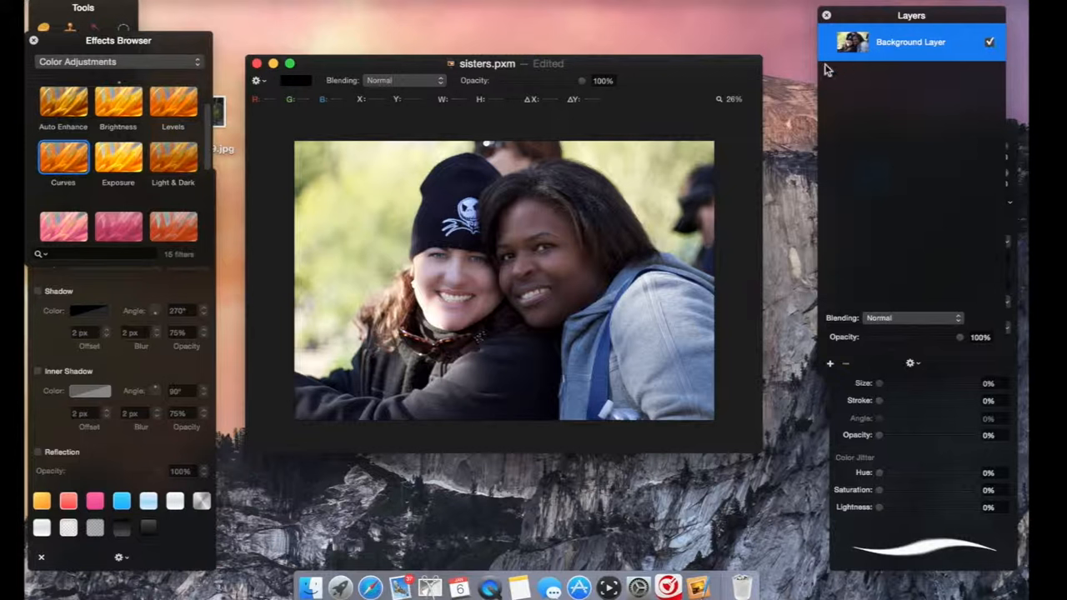
{"action": "mouse_move", "coordinate": [418, 135]}
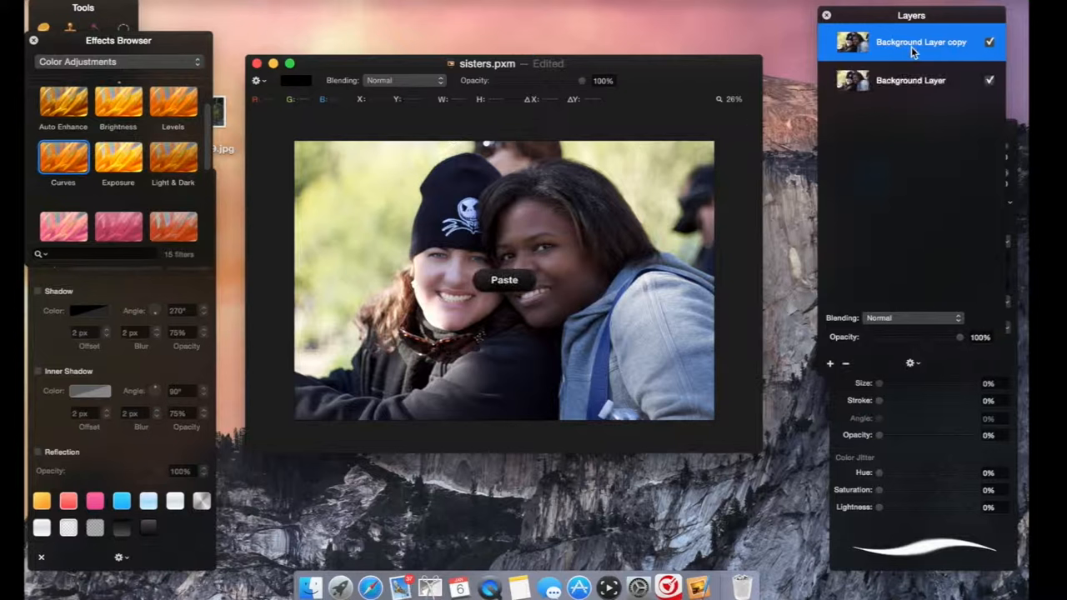
Hide the original Background Layer, select its copy, and apply the Black & White filter.
{"action": "left_click", "coordinate": [910, 80]}
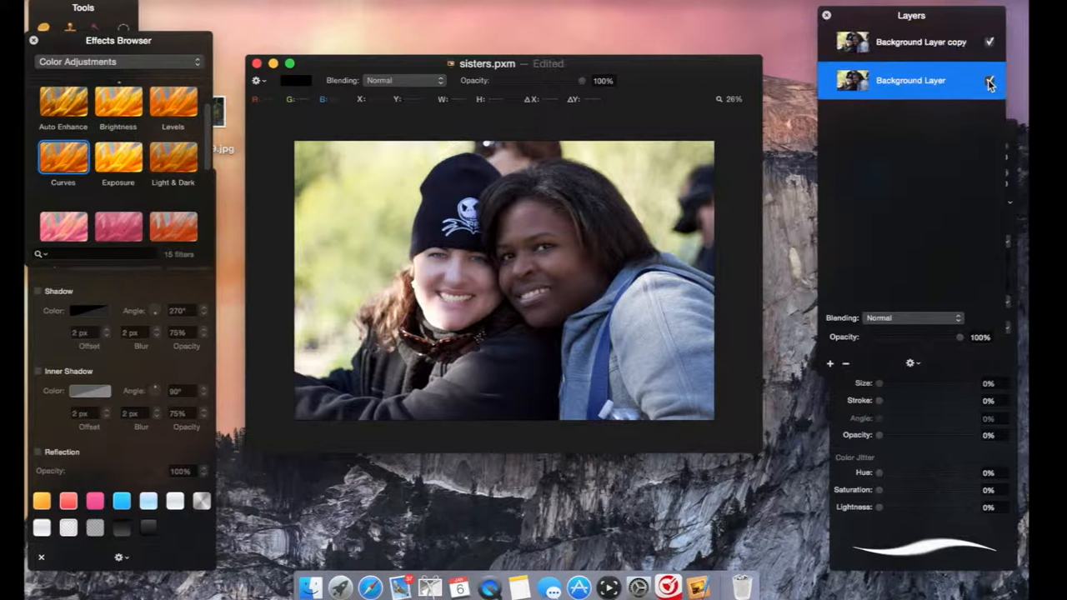
{"action": "left_click", "coordinate": [909, 41]}
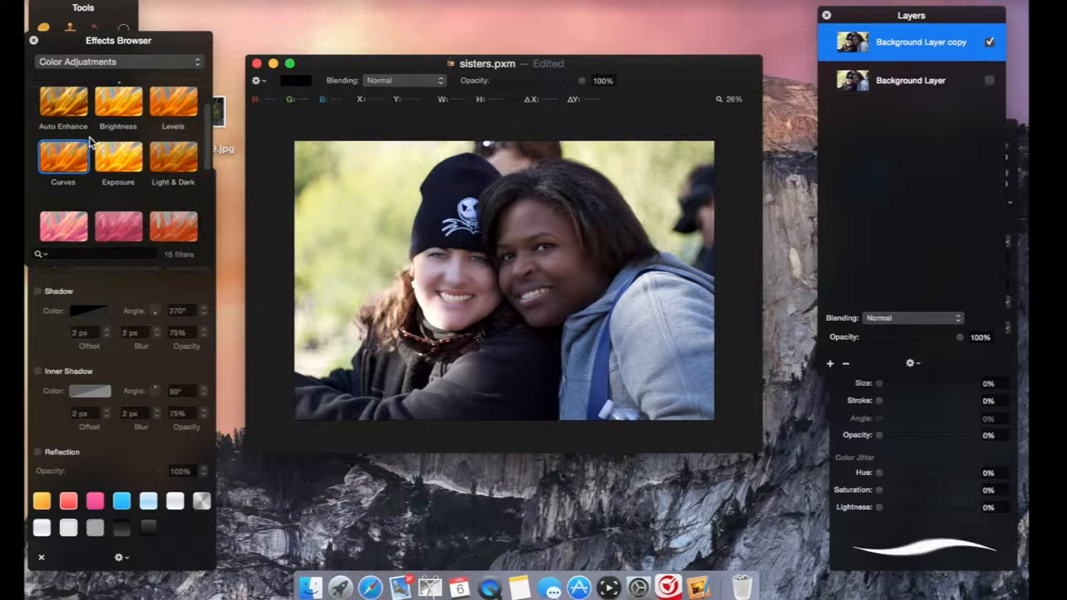
{"action": "scroll", "scroll_direction": "down", "scroll_amount": 3}
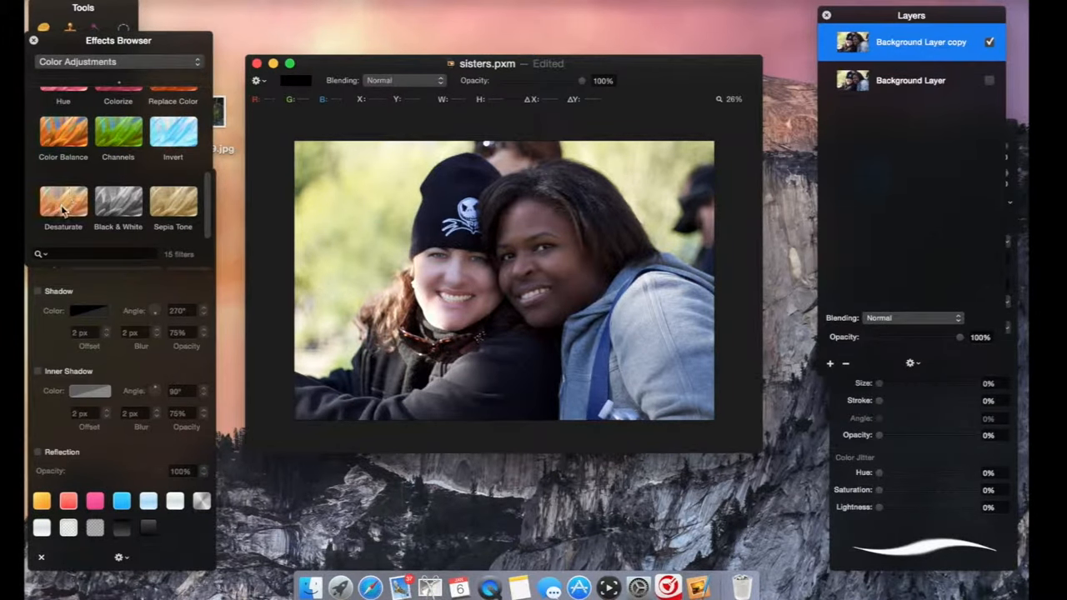
{"action": "left_click", "coordinate": [117, 202]}
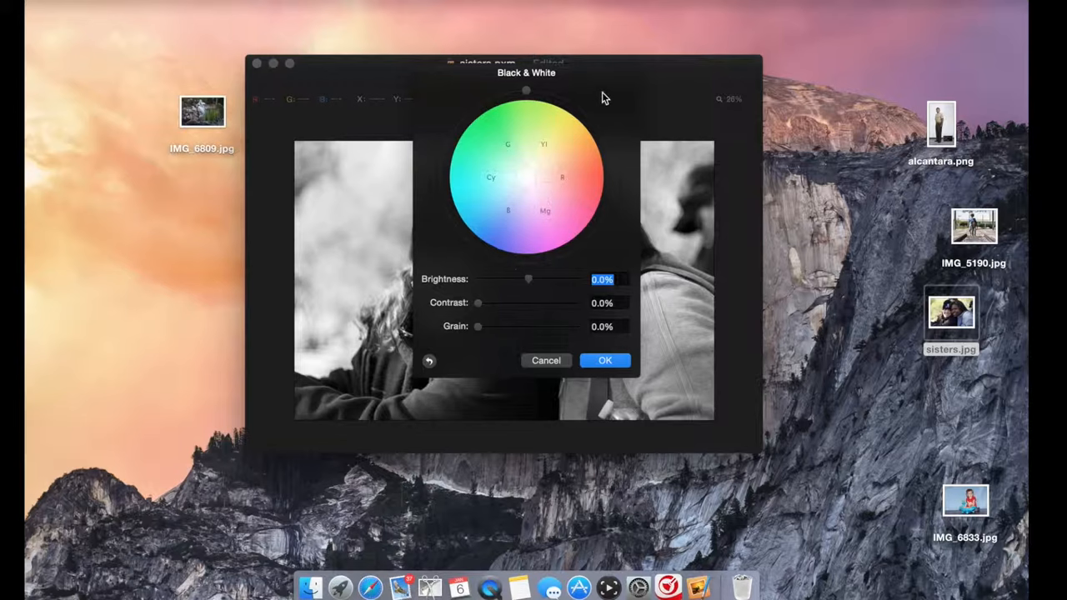
Move the Black & White settings aside and set Contrast to 21.7%.
{"action": "left_click_drag", "start_coordinate": [526, 73], "coordinate": [180, 30]}
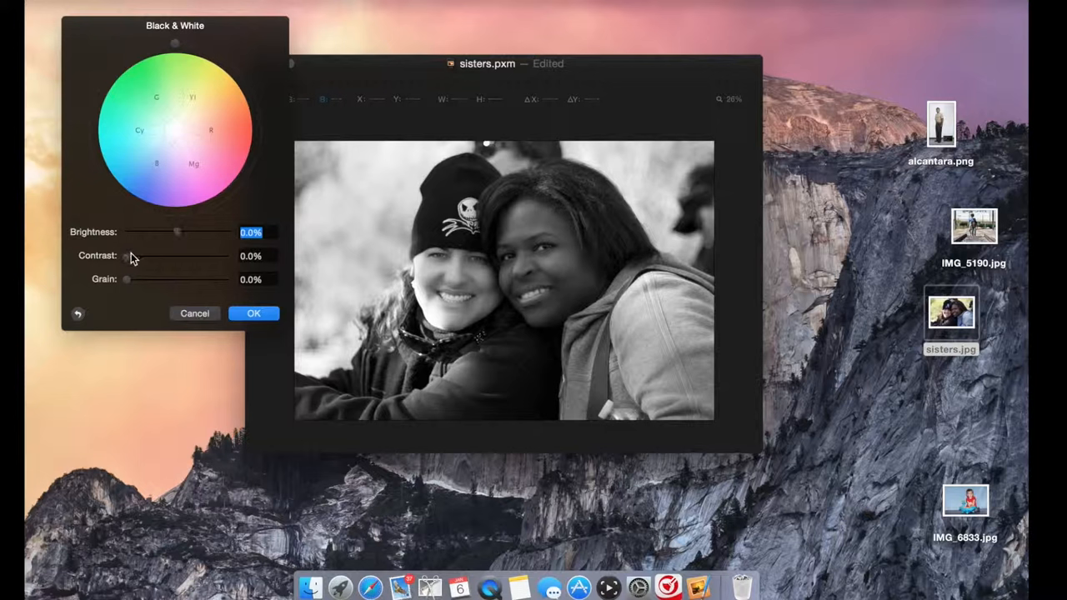
{"action": "left_click_drag", "start_coordinate": [127, 255], "coordinate": [158, 256]}
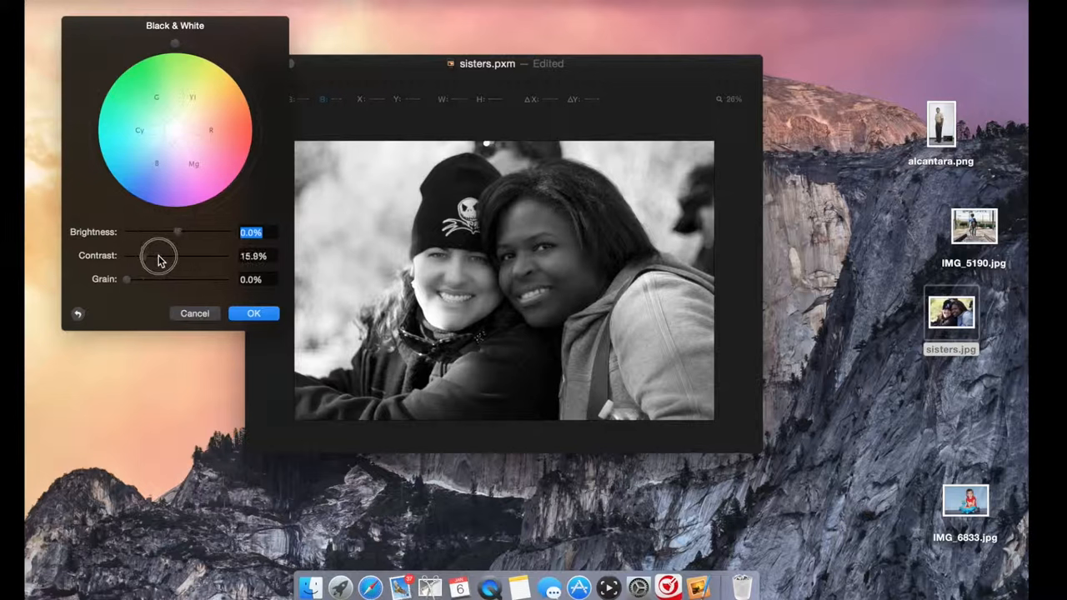
{"action": "left_click_drag", "start_coordinate": [157, 255], "coordinate": [166, 256]}
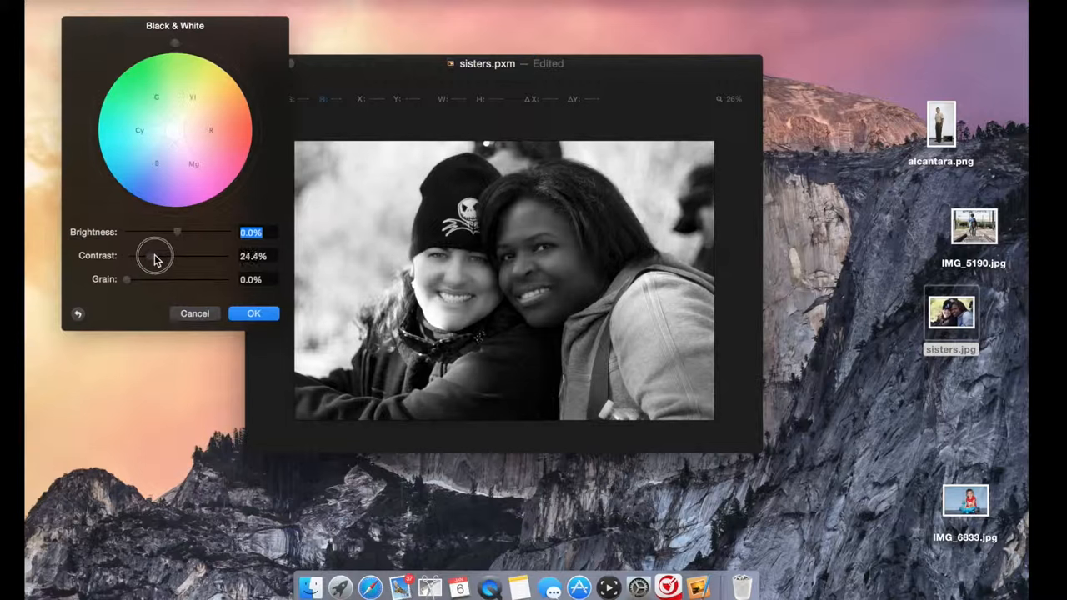
{"action": "left_click_drag", "start_coordinate": [154, 256], "coordinate": [146, 255]}
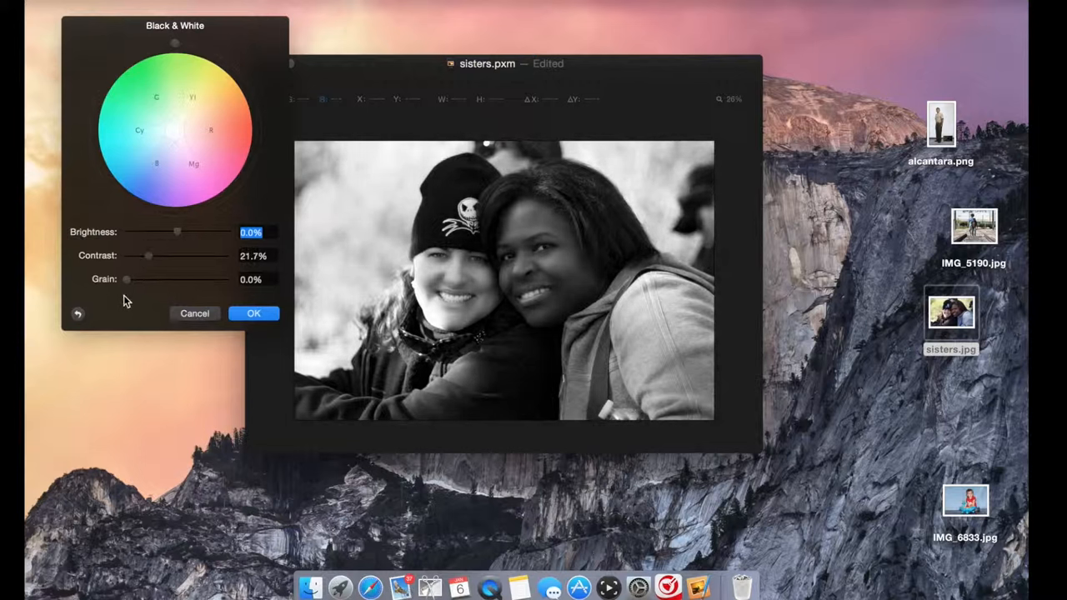
Try adding grain, return Grain to 0%, and apply the conversion.
{"action": "left_click_drag", "start_coordinate": [126, 279], "coordinate": [136, 280]}
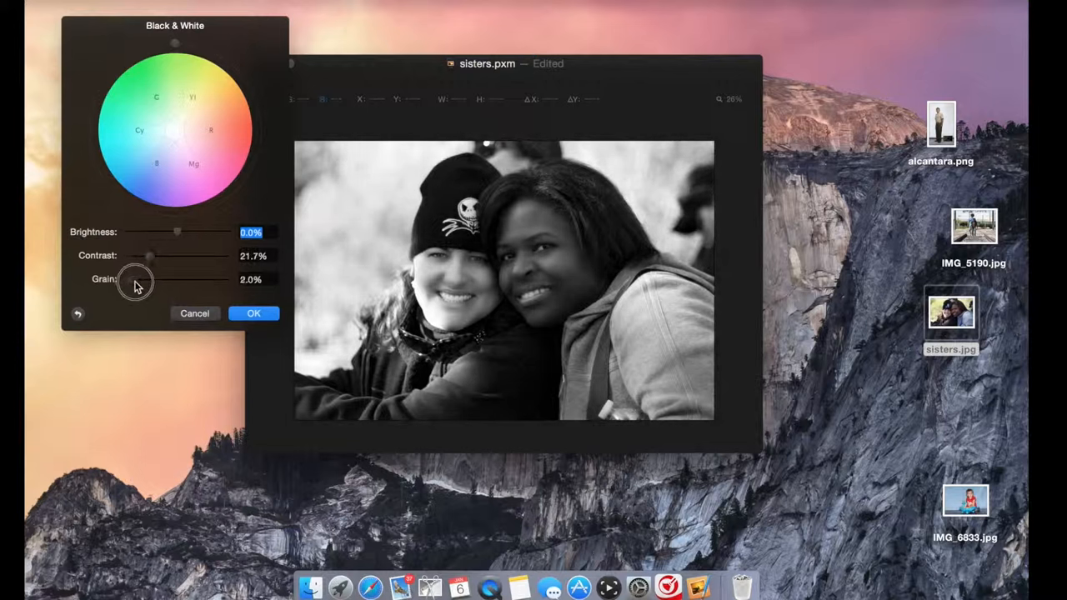
{"action": "left_click_drag", "start_coordinate": [134, 279], "coordinate": [150, 279]}
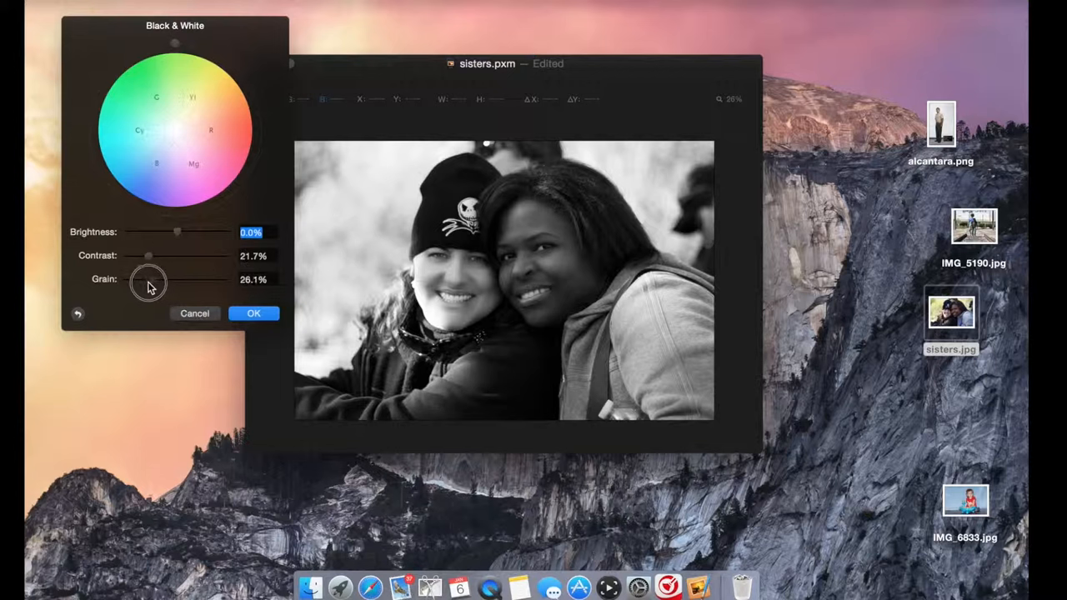
{"action": "left_click_drag", "start_coordinate": [148, 281], "coordinate": [124, 279]}
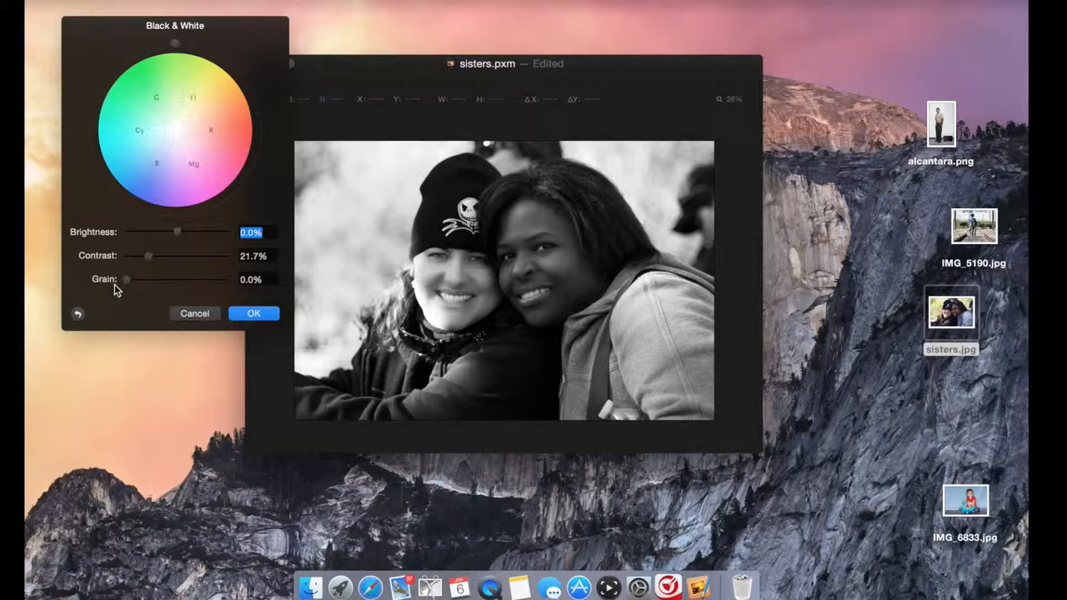
{"action": "left_click", "coordinate": [254, 313]}
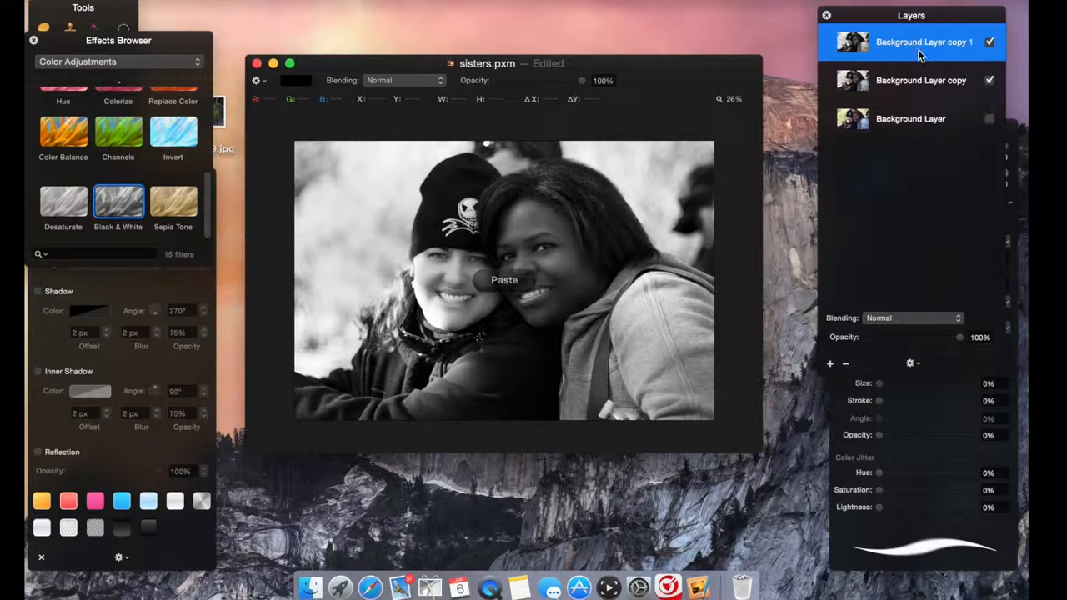
Set Background Layer copy 1 to Multiply blending at 24% opacity.
{"action": "left_click", "coordinate": [912, 317]}
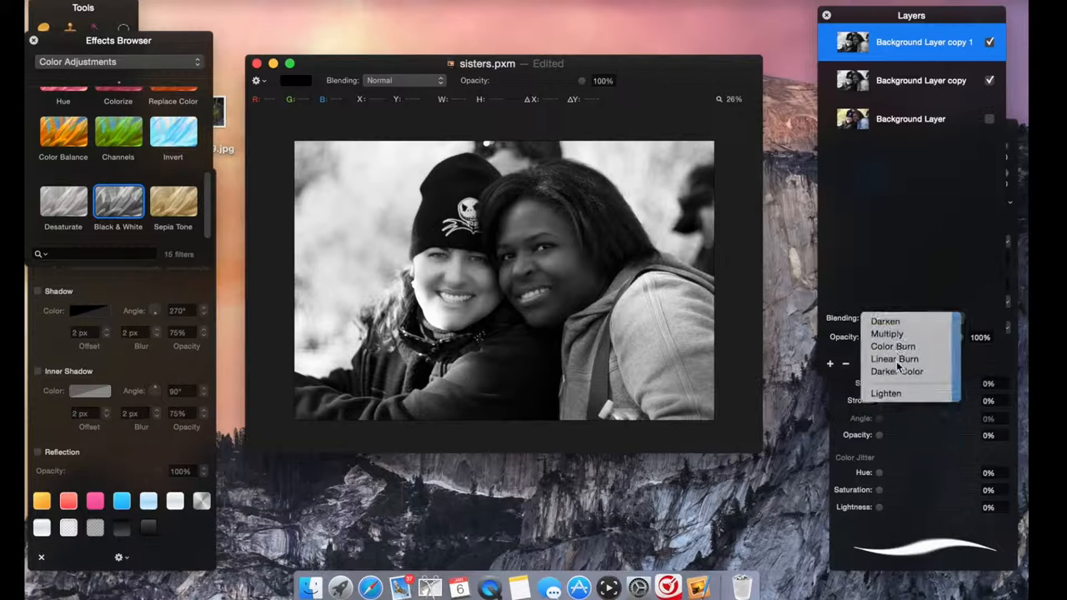
{"action": "left_click", "coordinate": [886, 333]}
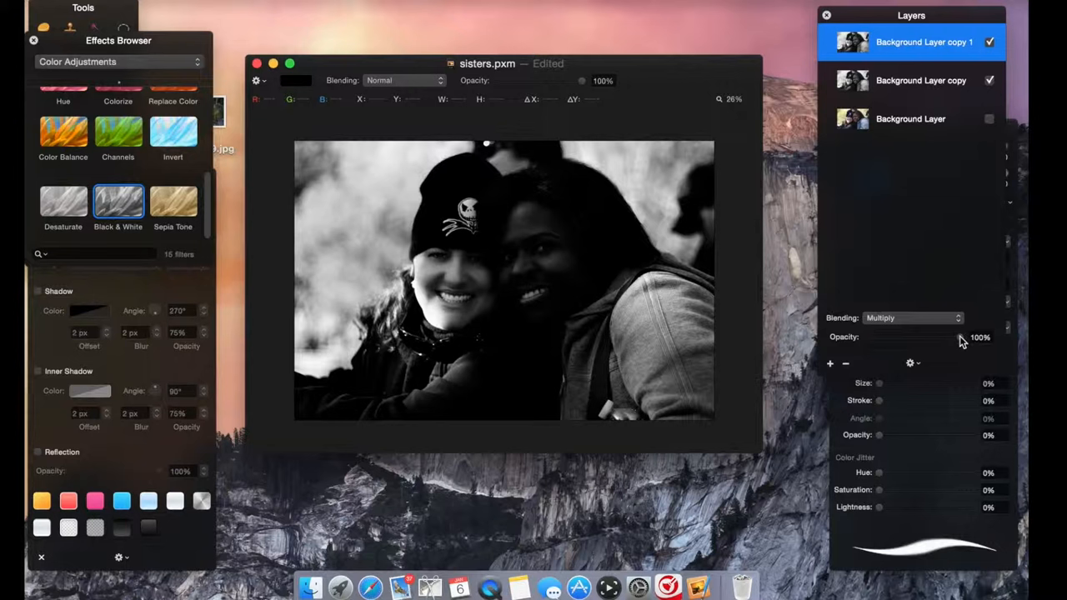
{"action": "left_click_drag", "start_coordinate": [962, 336], "coordinate": [917, 336]}
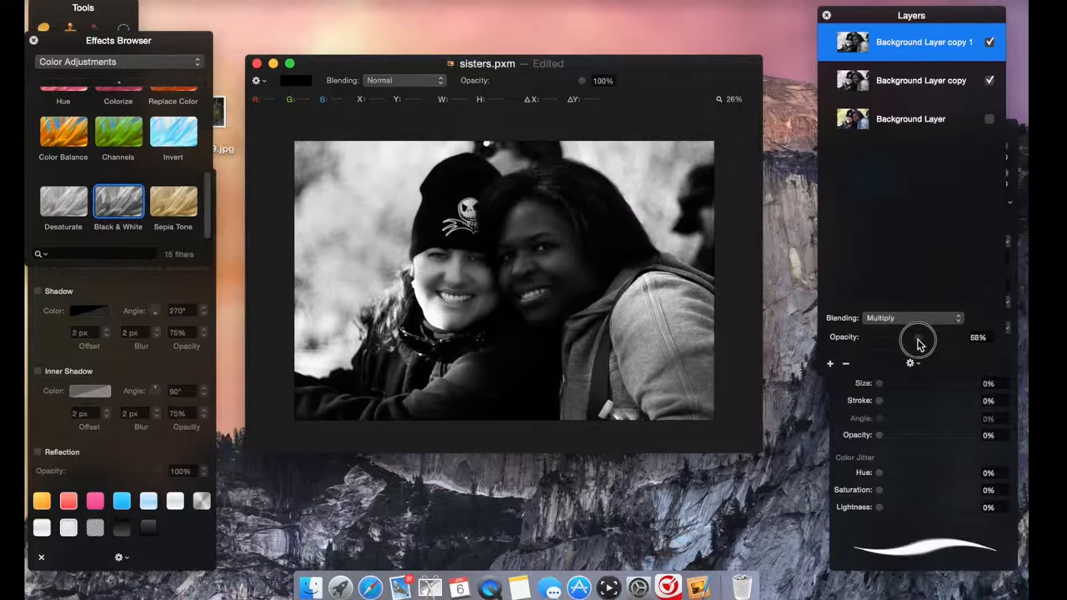
{"action": "left_click_drag", "start_coordinate": [913, 338], "coordinate": [846, 338]}
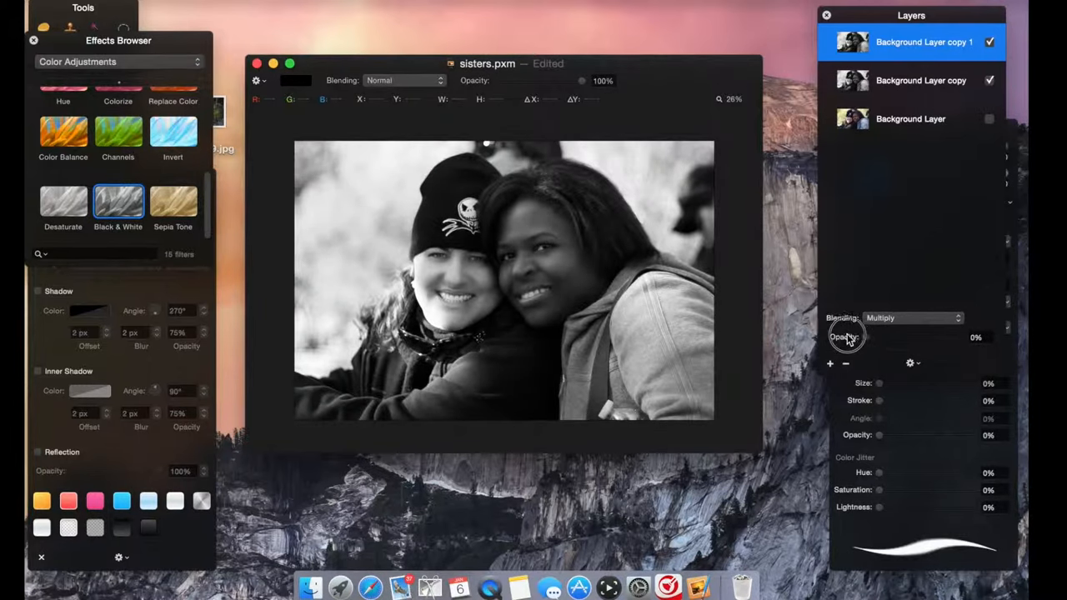
{"action": "left_click_drag", "start_coordinate": [846, 337], "coordinate": [892, 337]}
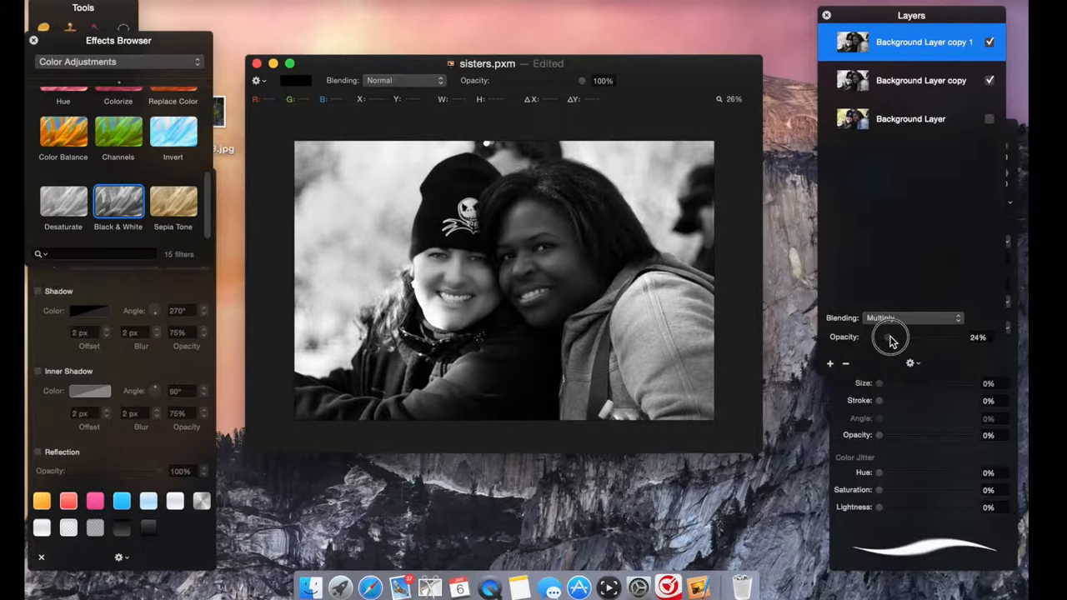
{"action": "mouse_move", "coordinate": [596, 273]}
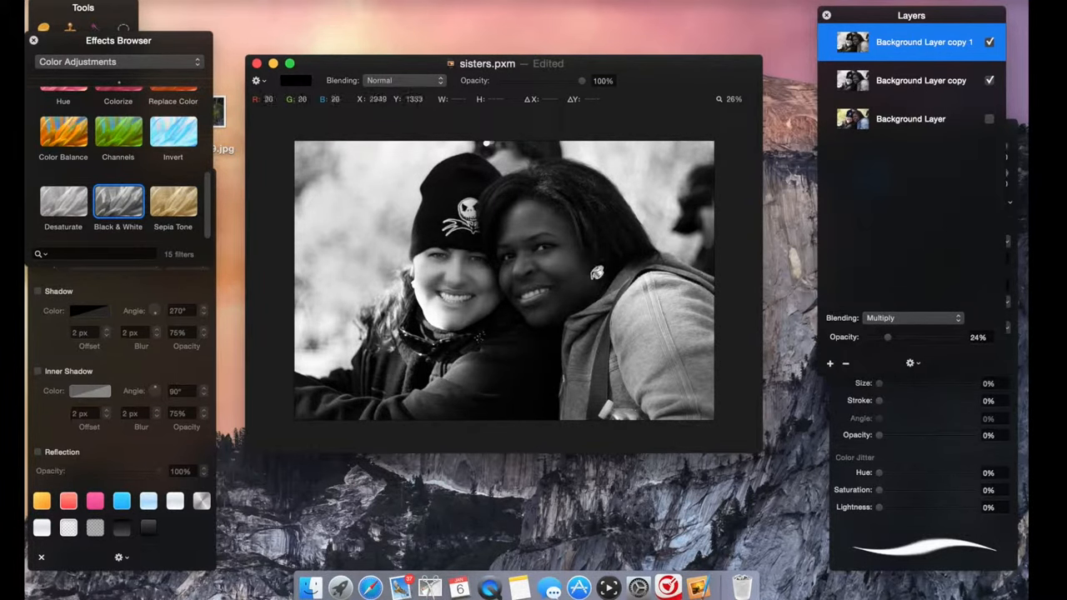